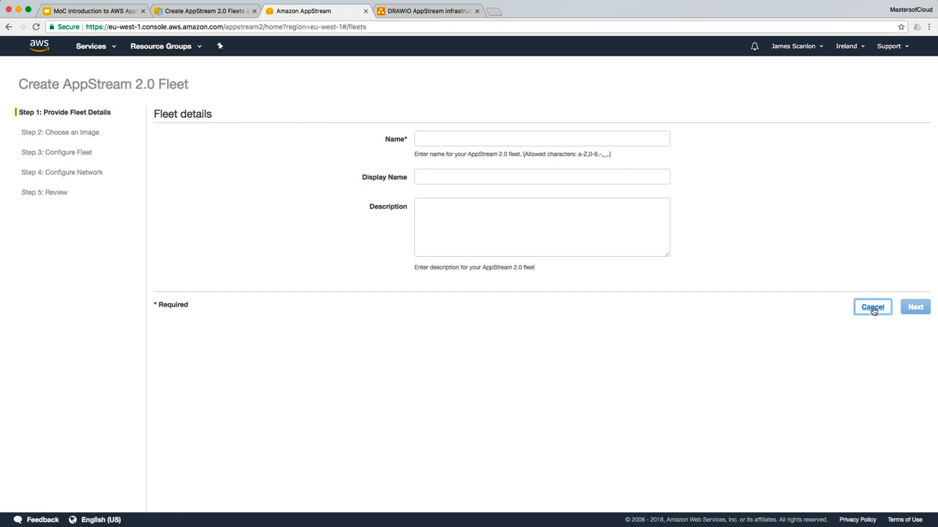
# - Cancel the fleet creation wizard, returning to the empty Fleets list
pyautogui.click(872, 307)
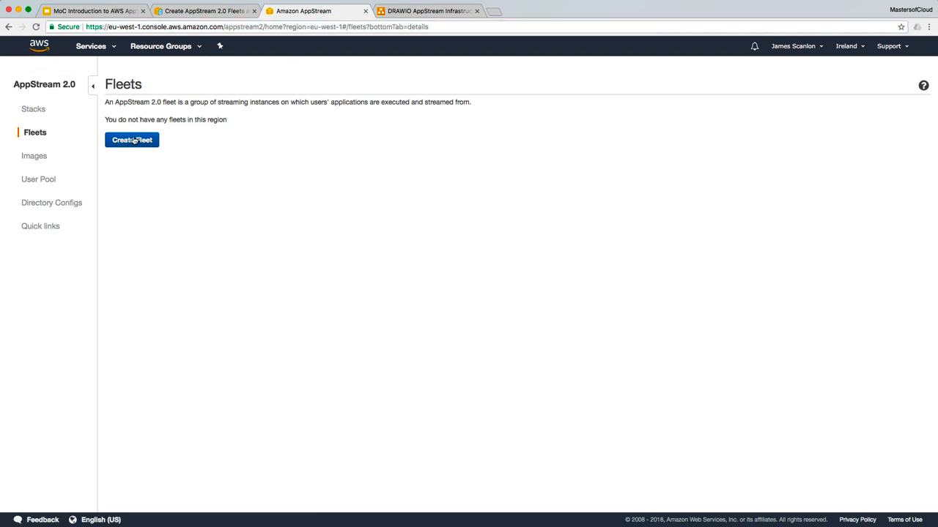
# - Start a new fleet named APS_FL_DEMO1, keeping the matching display name and no description
pyautogui.click(132, 140)
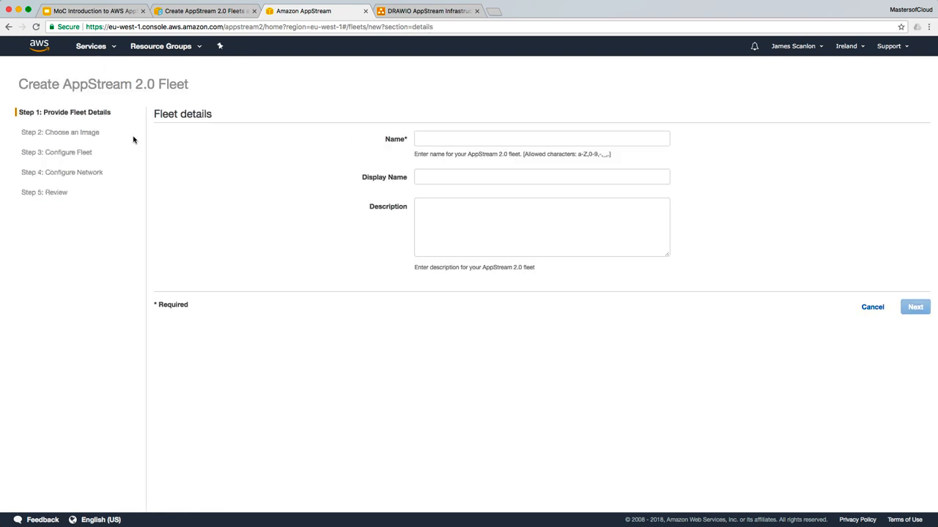
pyautogui.click(541, 138)
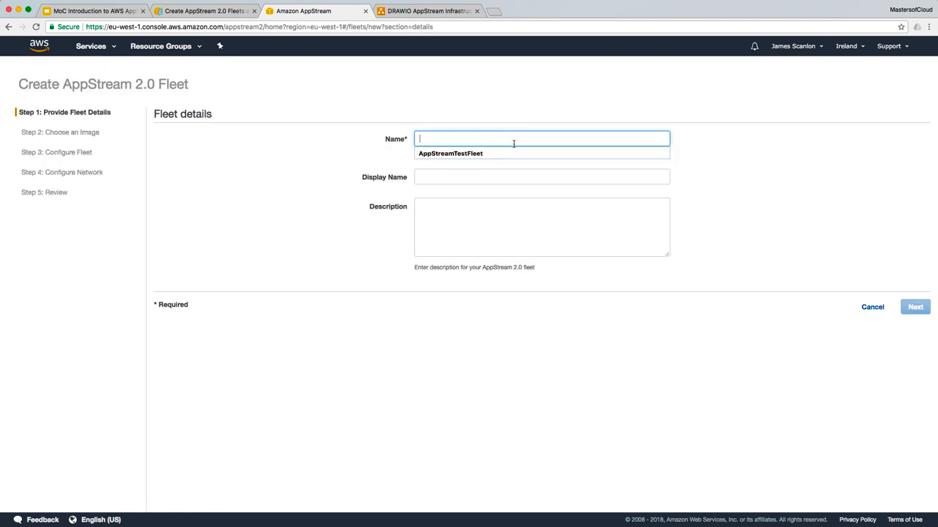
pyautogui.write('APS_FL')
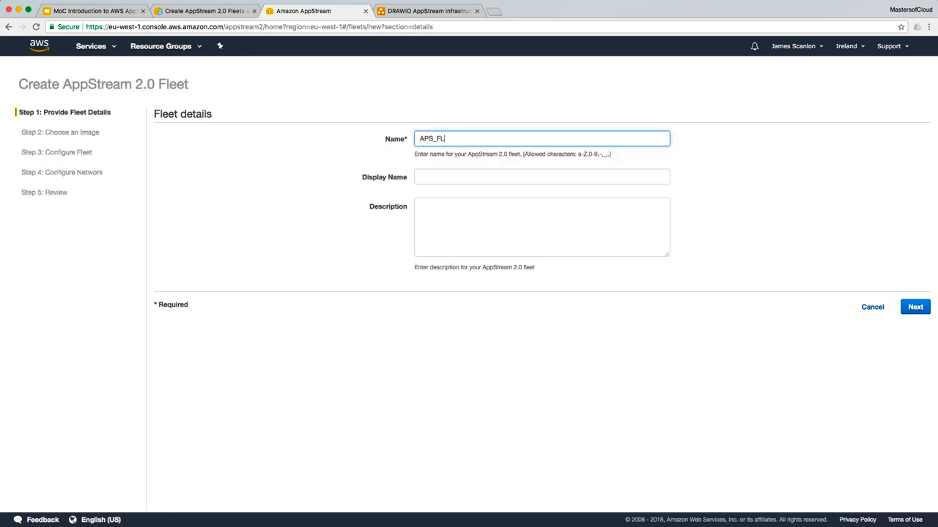
pyautogui.write('_DEMO1')
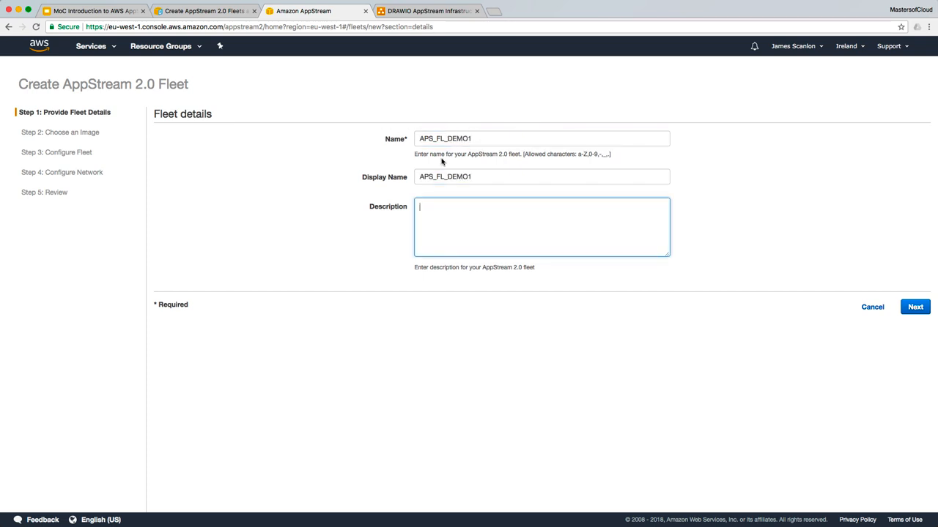
pyautogui.click(541, 177)
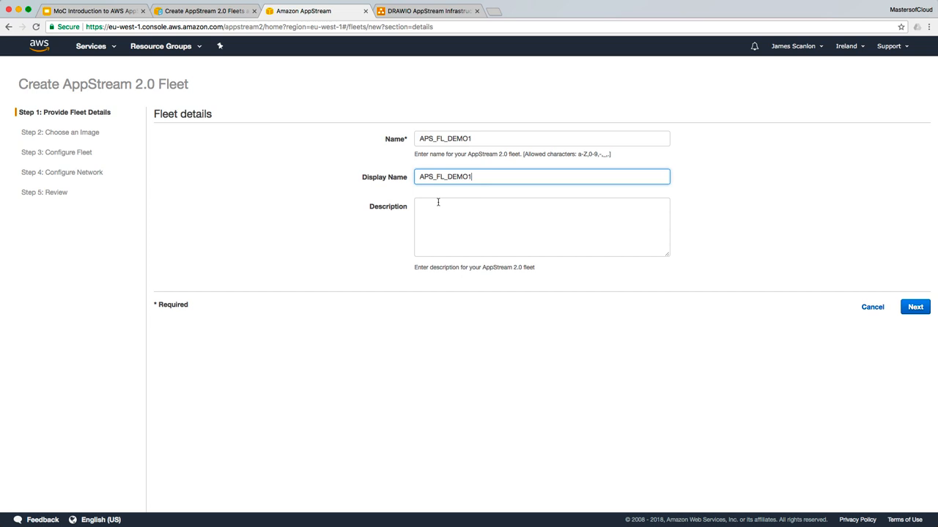
pyautogui.click(542, 227)
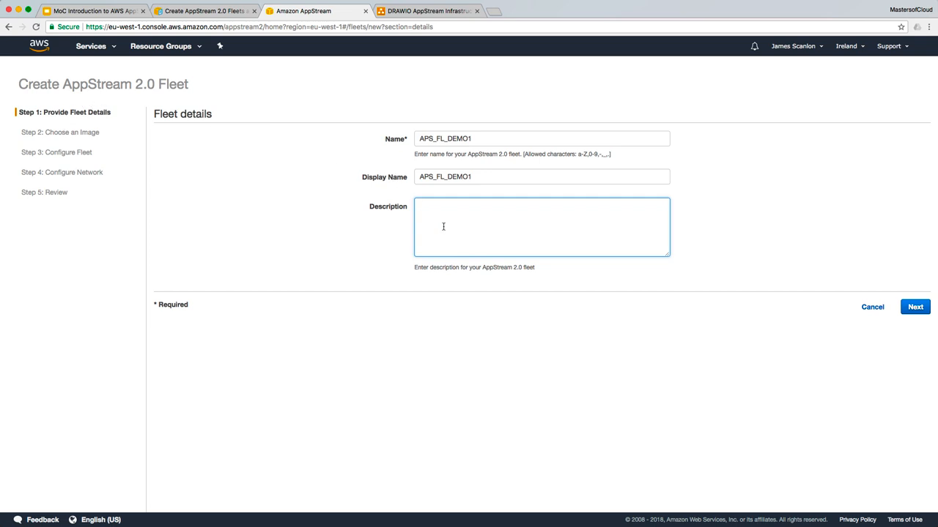
pyautogui.moveTo(386, 181)
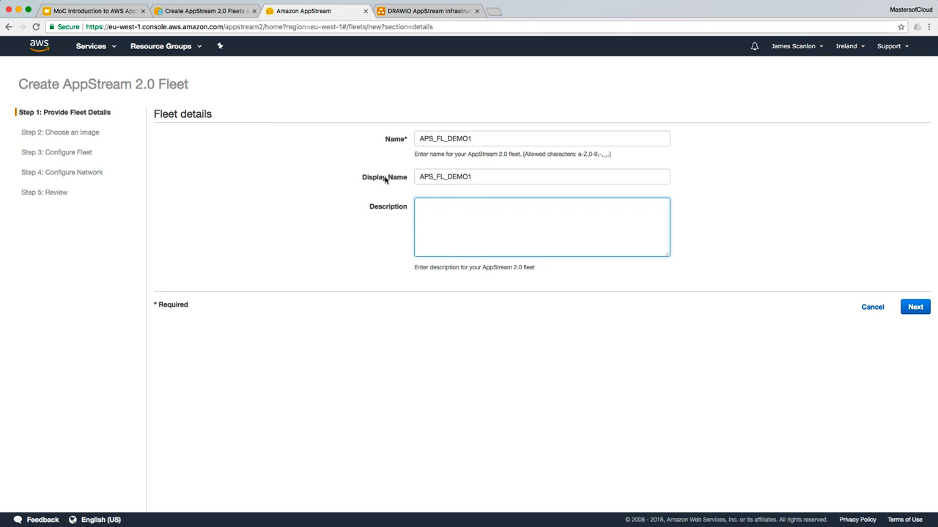
pyautogui.moveTo(479, 210)
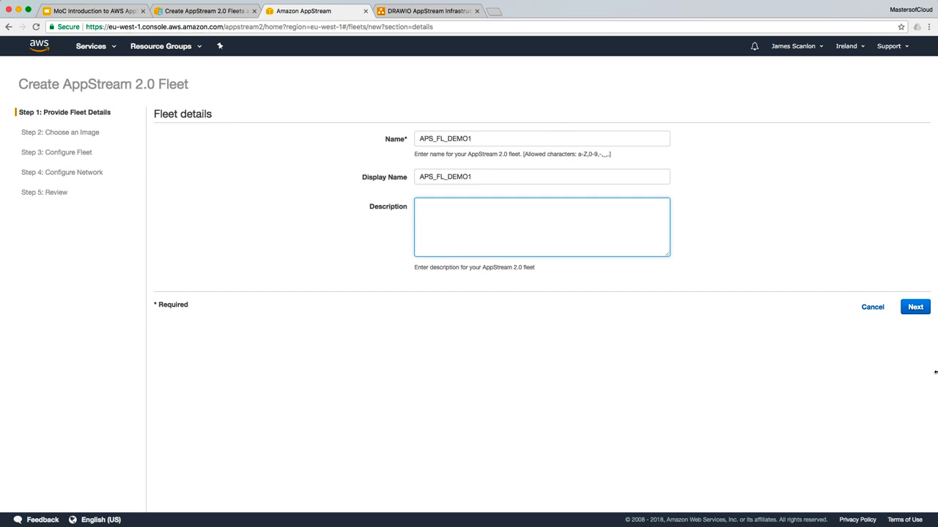
# - Advance to the image selection step listing APS_GP_DEMO1 and public images
pyautogui.click(915, 306)
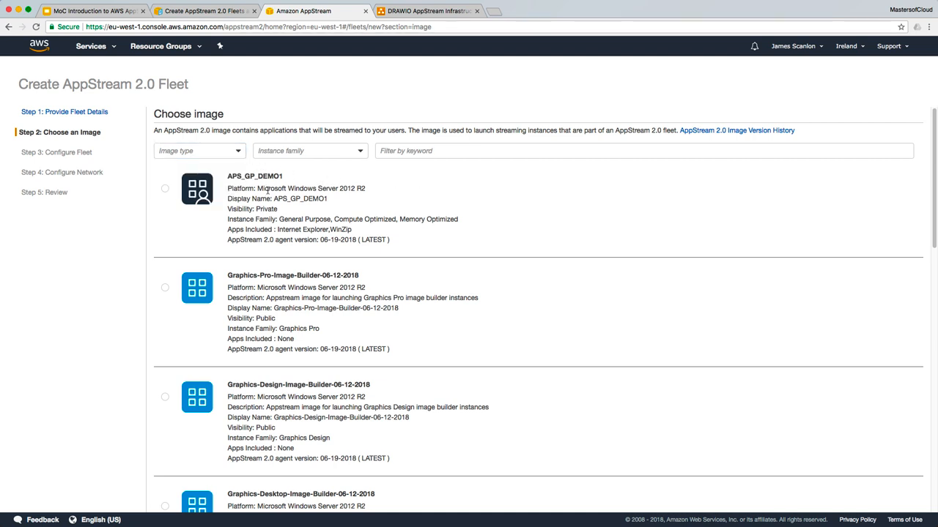
pyautogui.moveTo(238, 231)
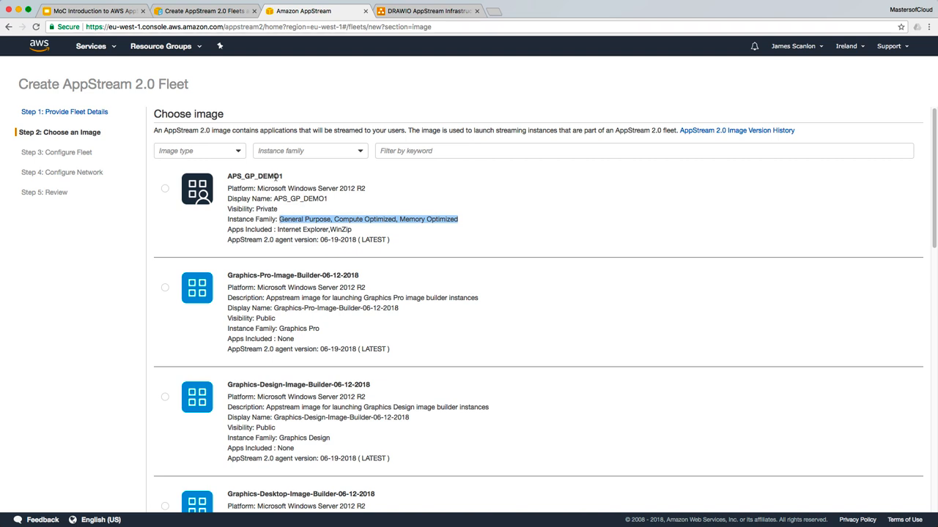
pyautogui.moveTo(174, 189)
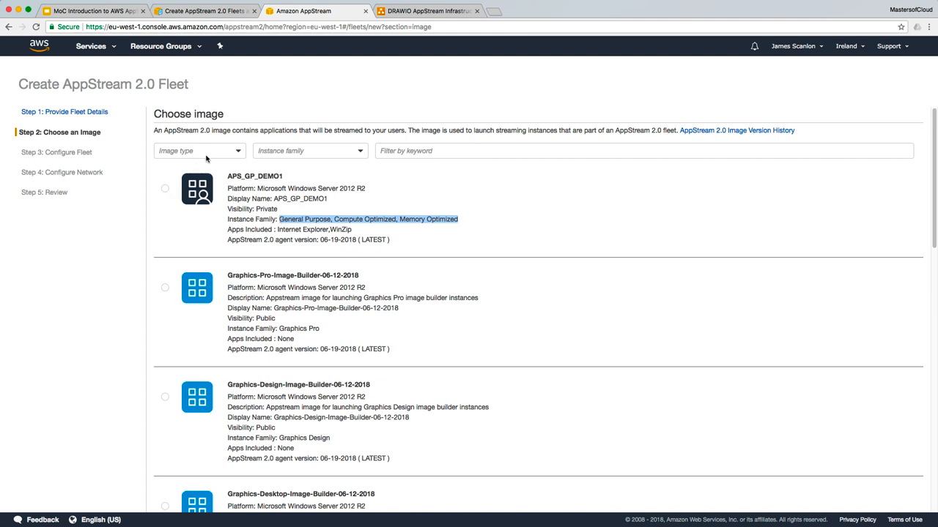
# - Filter to Private, General Purpose images and select APS_GP_DEMO1 as the fleet image
pyautogui.click(198, 151)
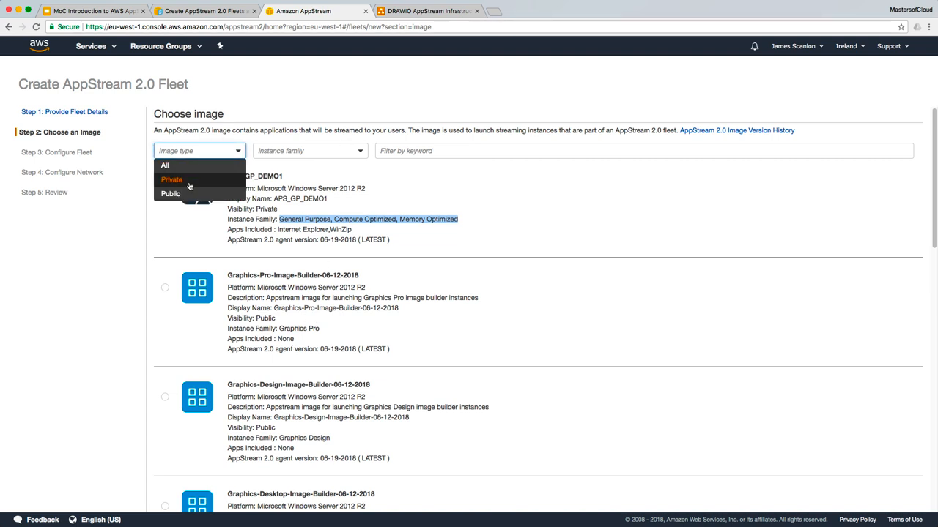
pyautogui.click(171, 179)
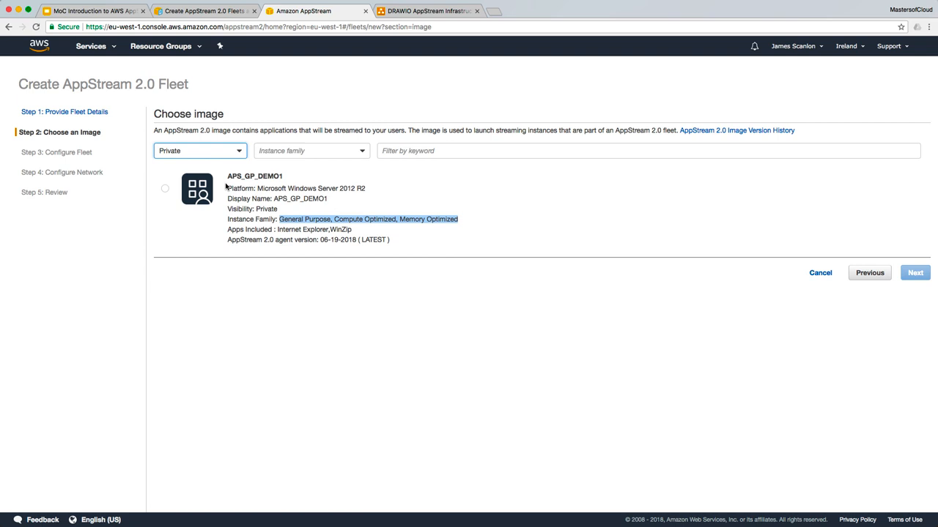
pyautogui.click(310, 150)
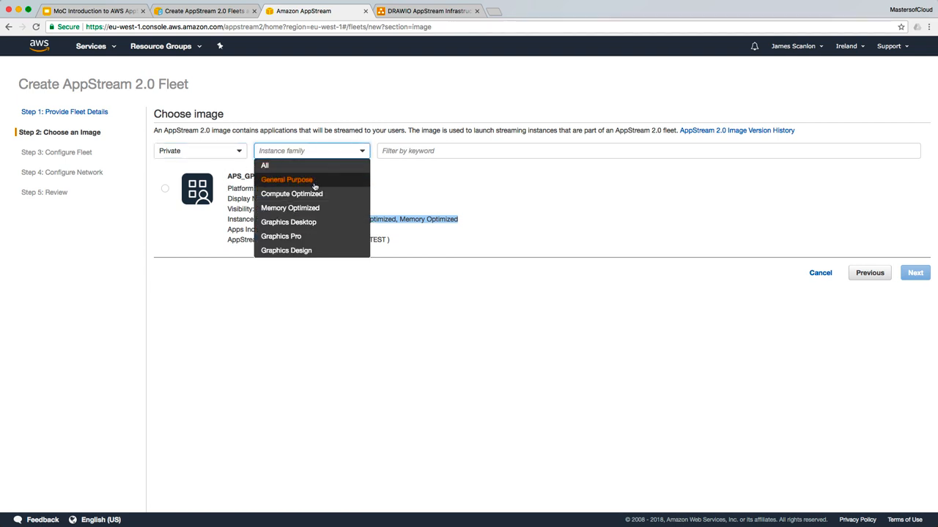
pyautogui.moveTo(280, 236)
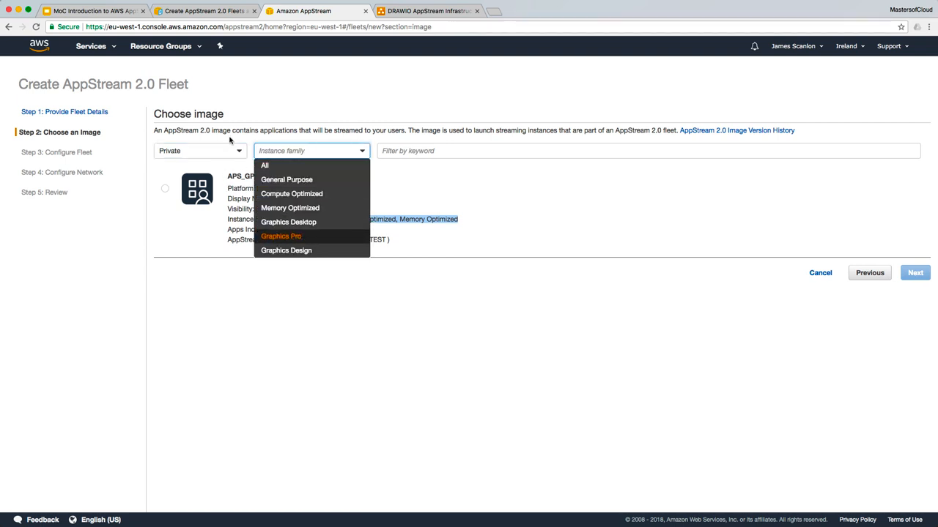
pyautogui.click(280, 236)
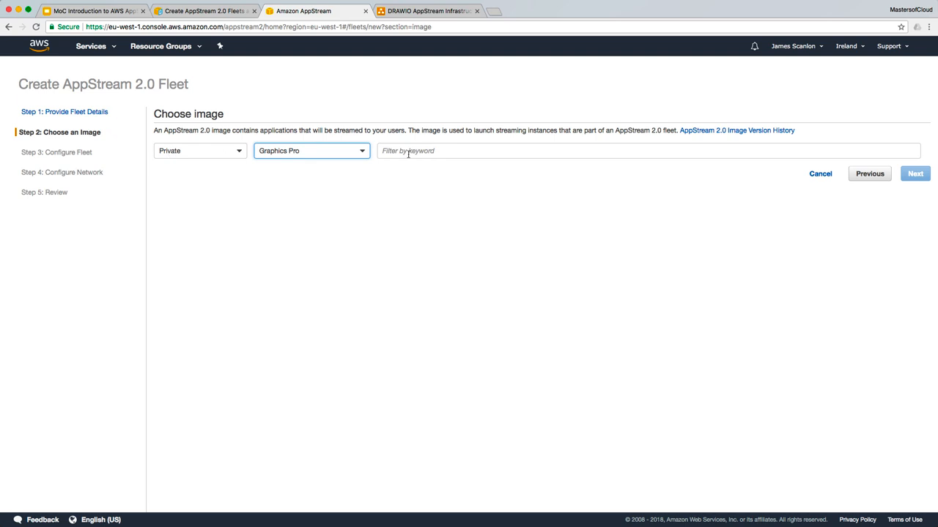
pyautogui.click(312, 151)
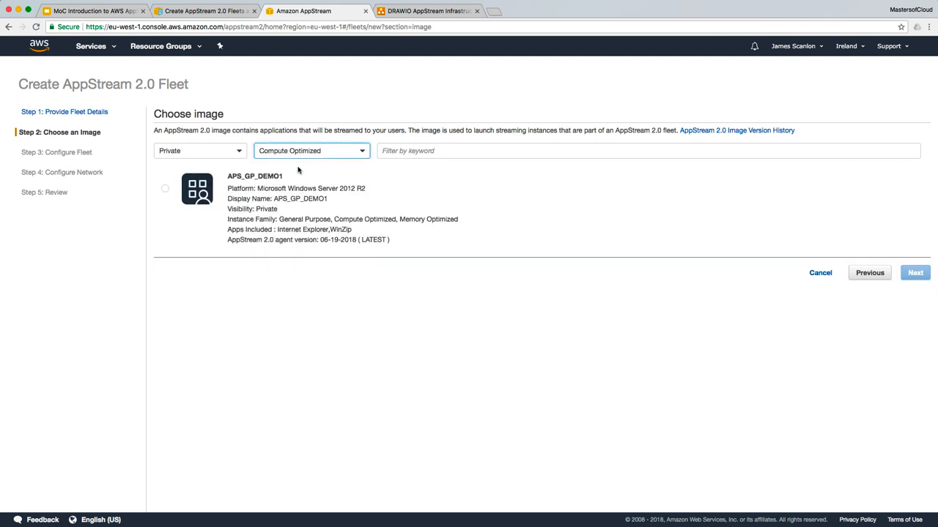
pyautogui.click(311, 150)
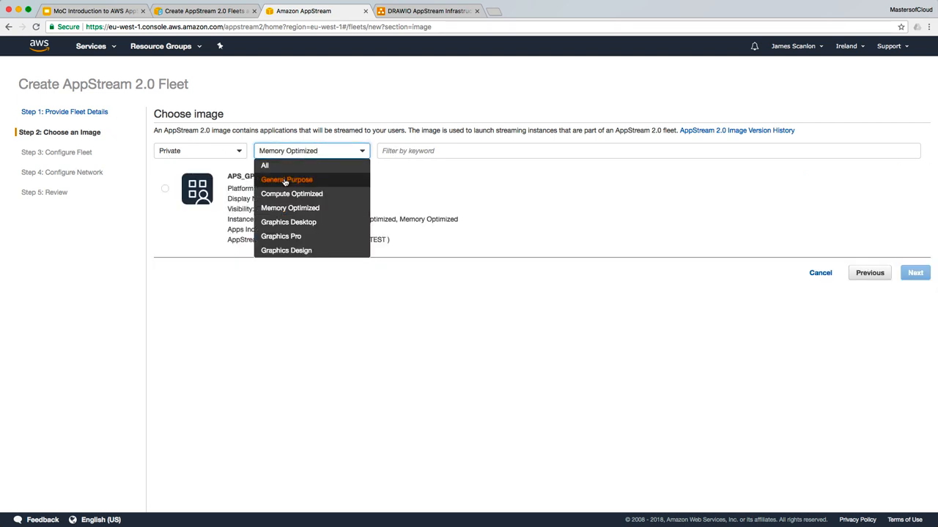
pyautogui.click(286, 179)
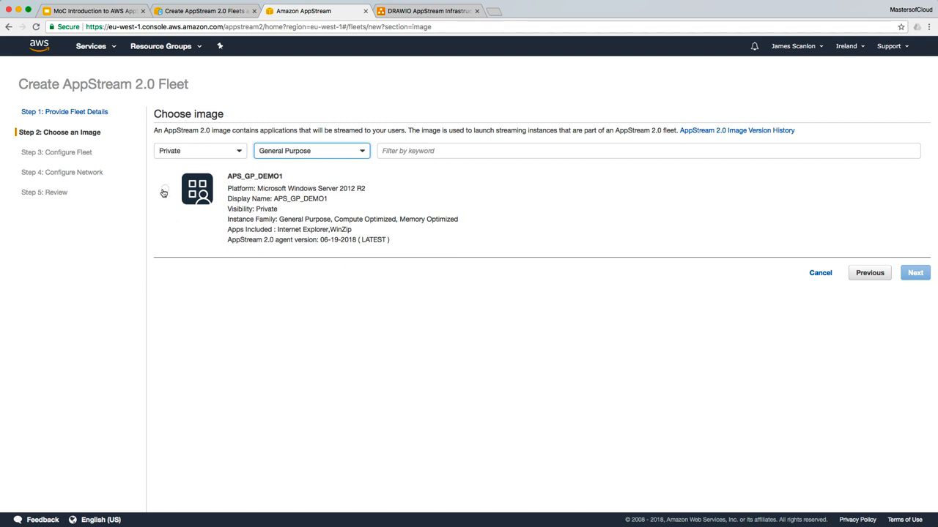
pyautogui.click(164, 189)
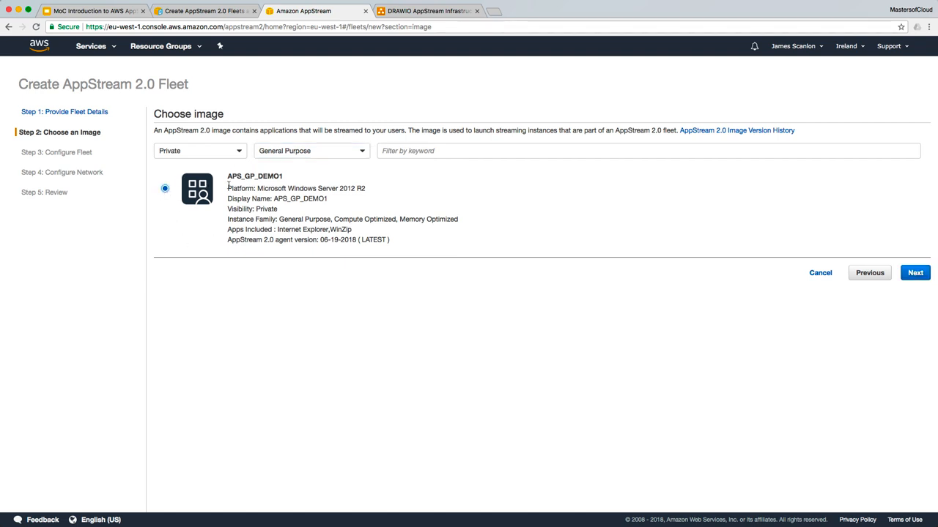
pyautogui.moveTo(915, 272)
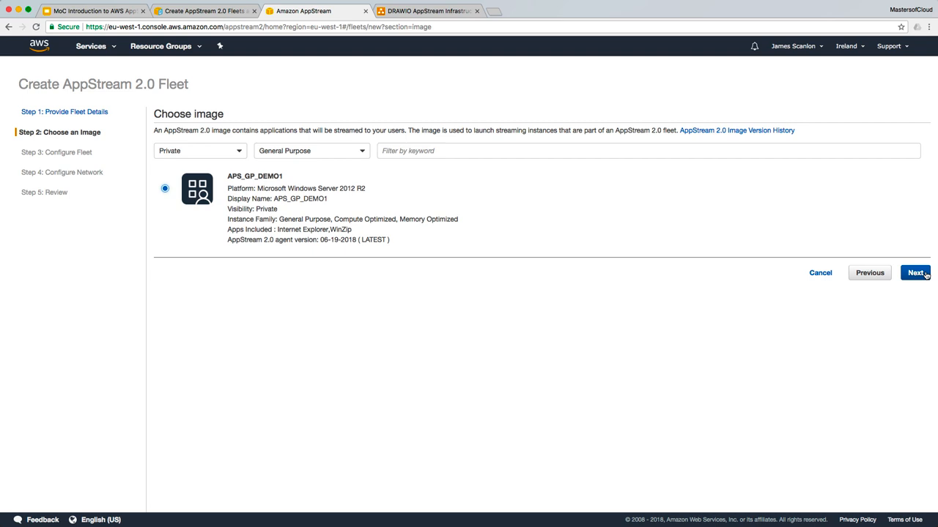
# - Choose the stream.standard.medium instance type with On-Demand fleet type
pyautogui.click(914, 273)
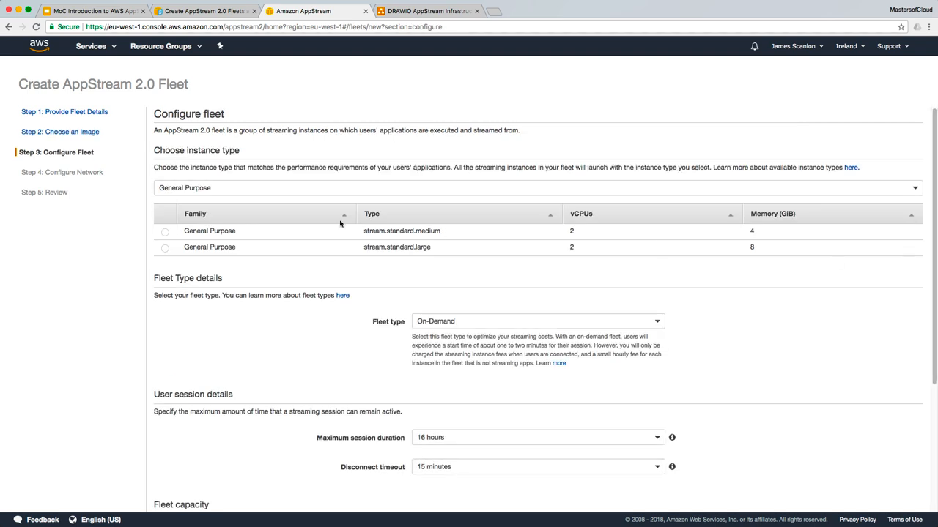
pyautogui.moveTo(338, 223)
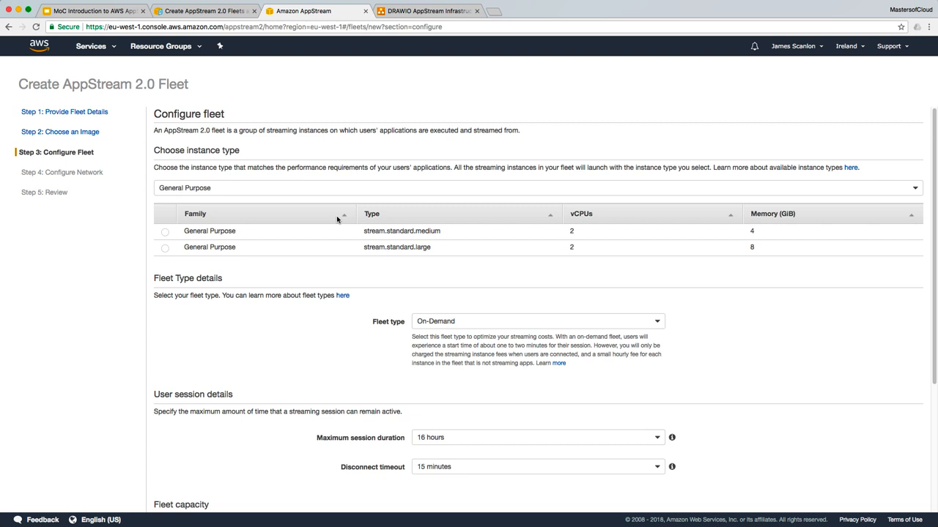
pyautogui.moveTo(114, 277)
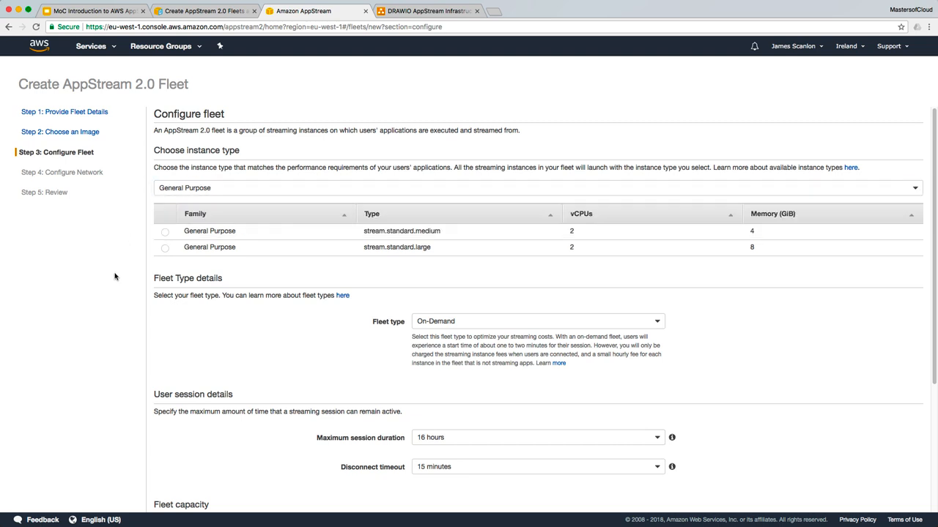
pyautogui.moveTo(395, 198)
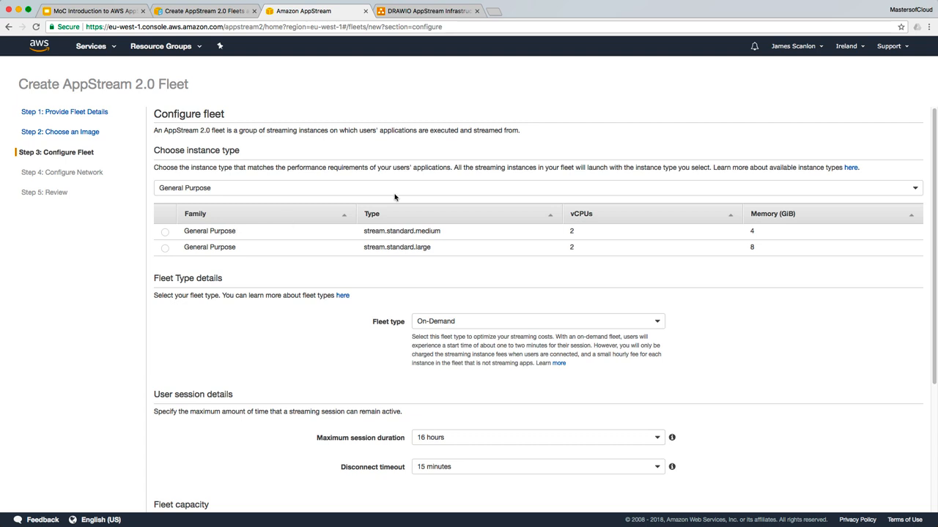
pyautogui.moveTo(135, 230)
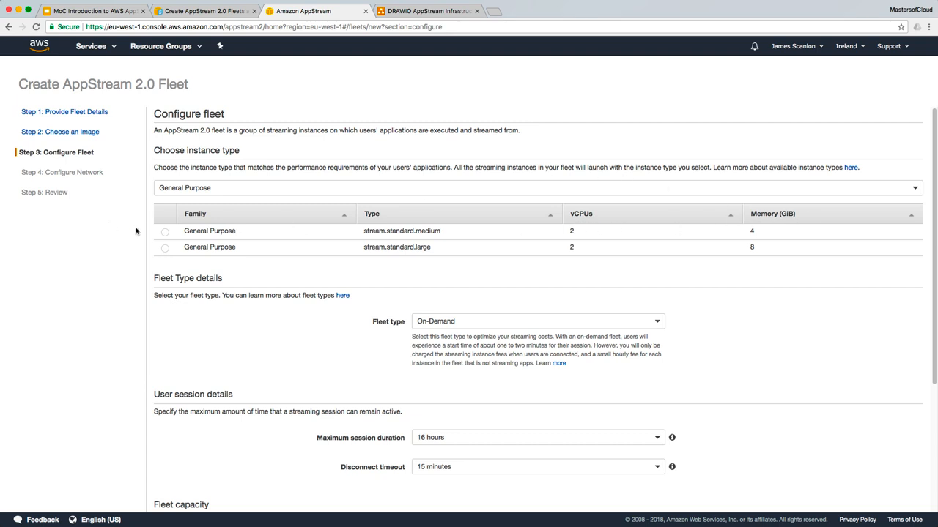
pyautogui.moveTo(366, 230)
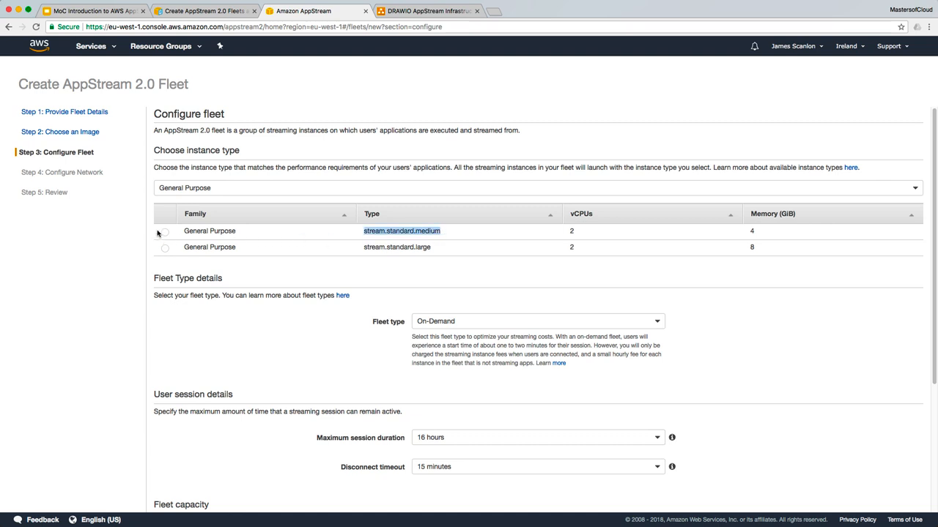
pyautogui.moveTo(481, 230)
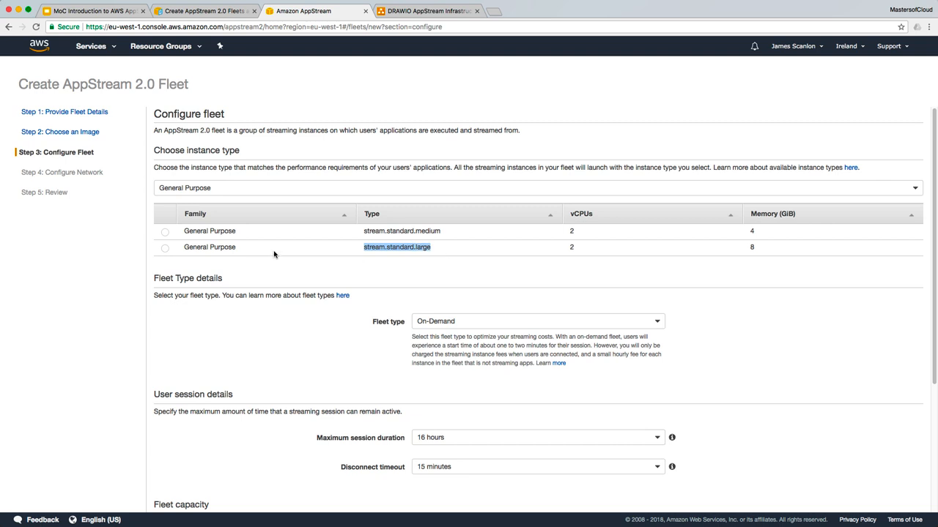
pyautogui.click(164, 231)
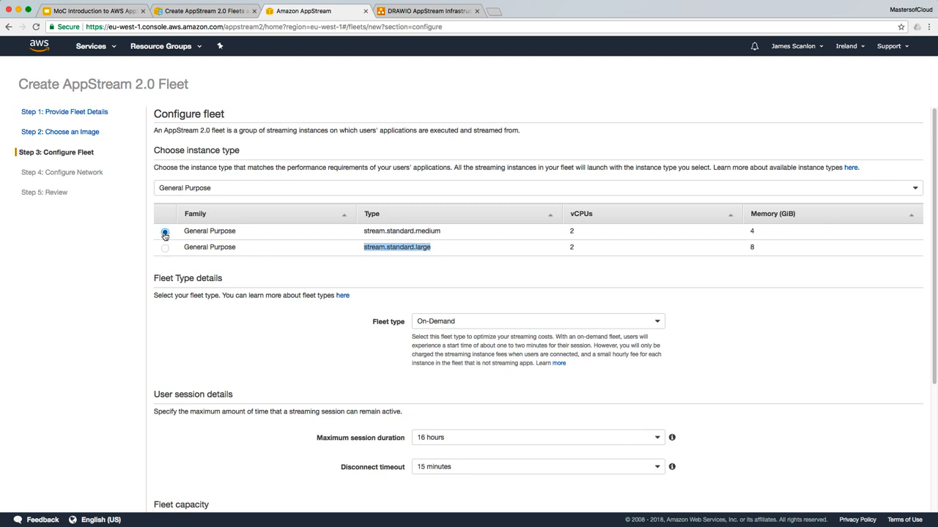
pyautogui.click(537, 320)
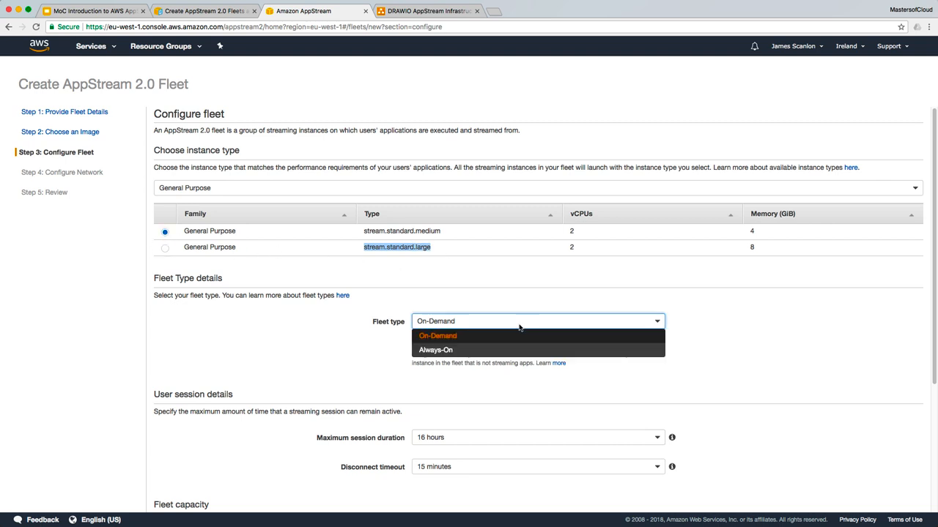
pyautogui.click(437, 335)
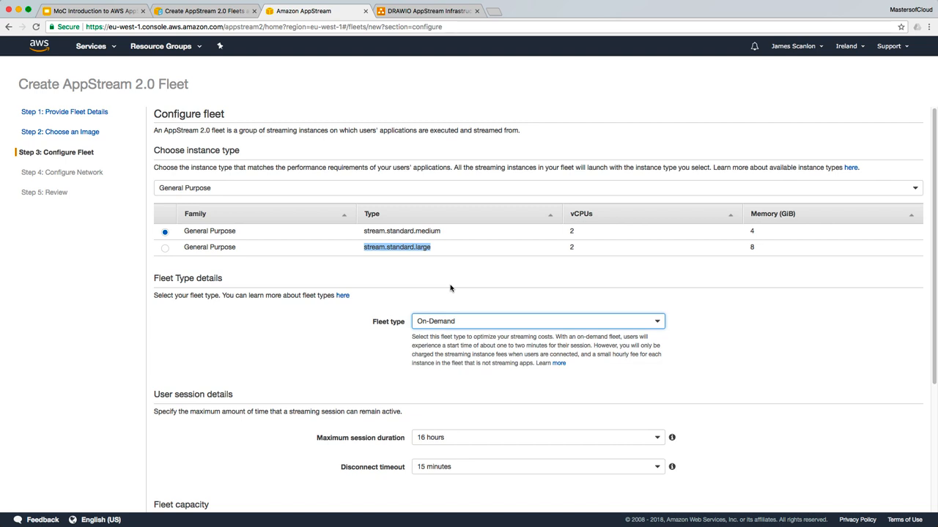
pyautogui.moveTo(432, 288)
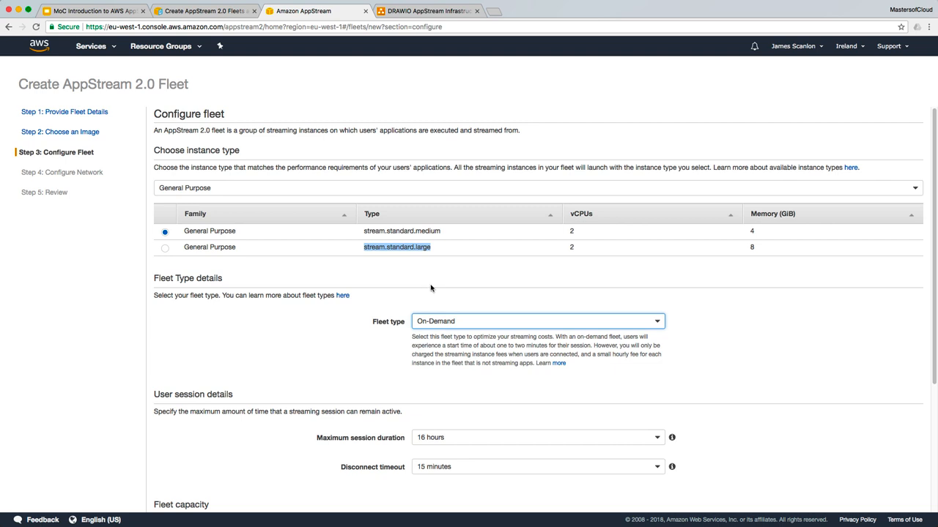
pyautogui.moveTo(481, 311)
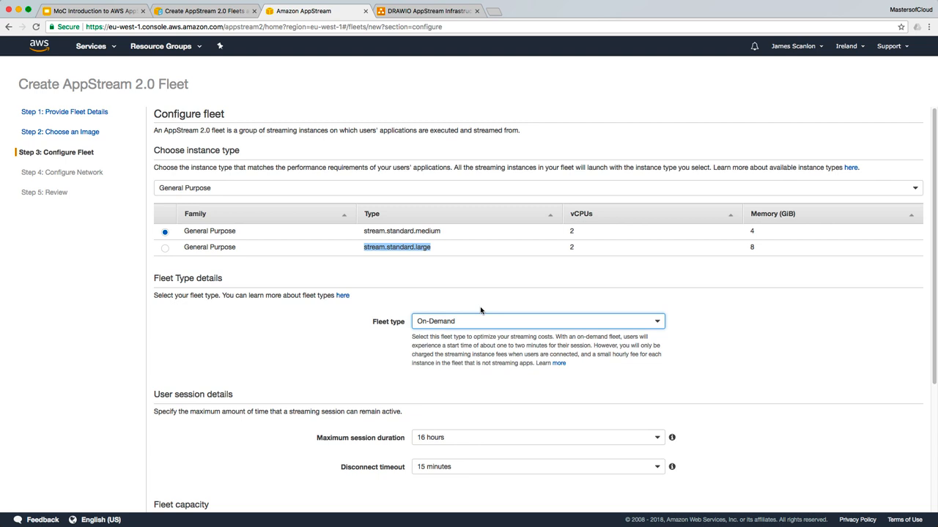
pyautogui.moveTo(493, 304)
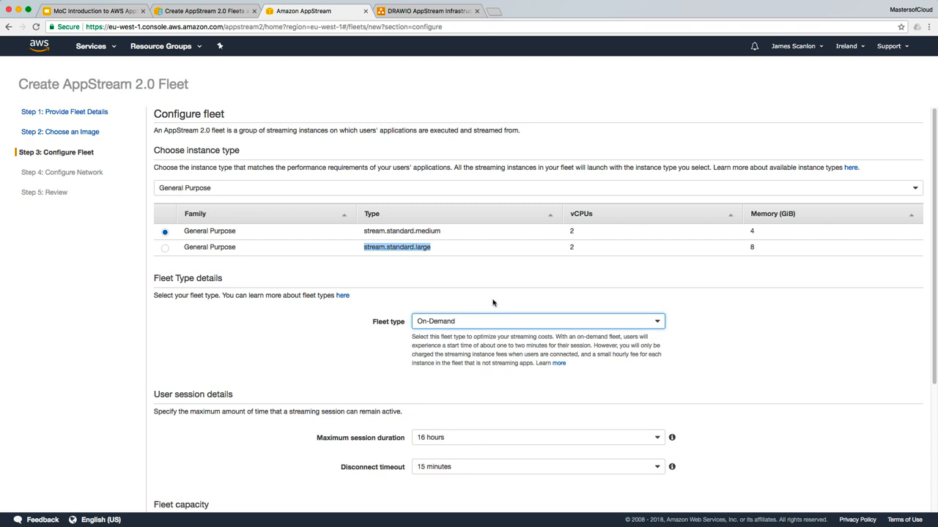
pyautogui.moveTo(270, 346)
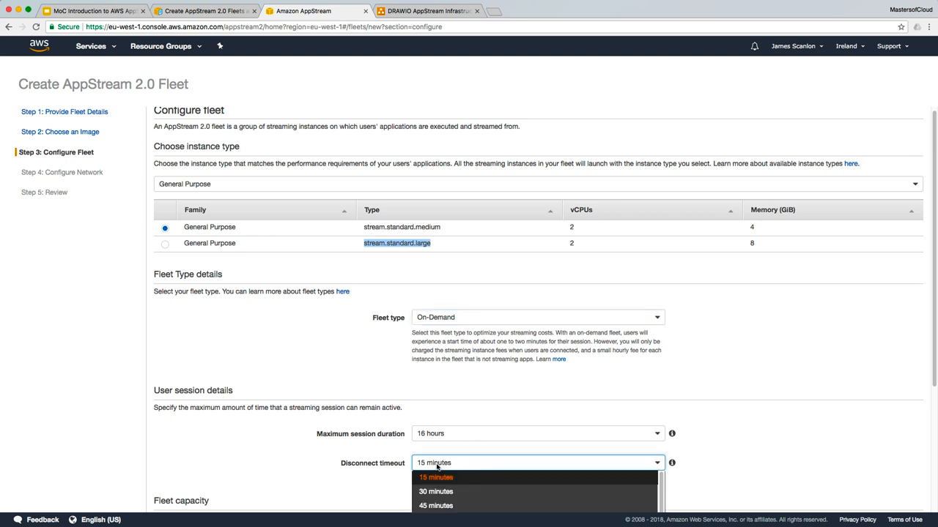
pyautogui.click(435, 477)
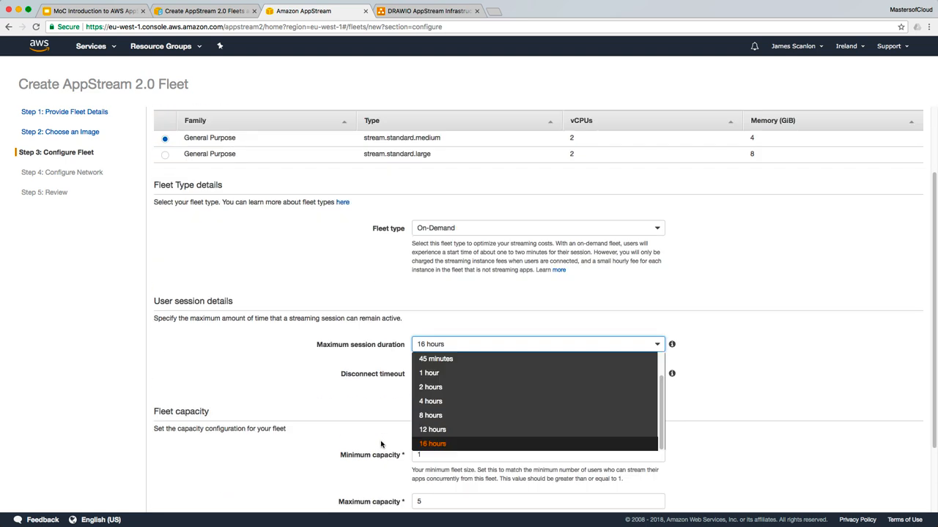
pyautogui.moveTo(399, 347)
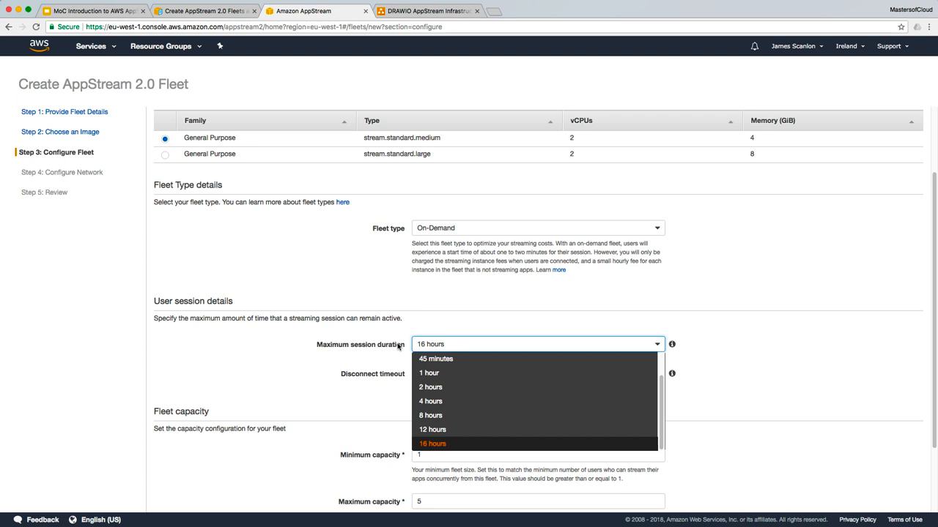
pyautogui.moveTo(441, 408)
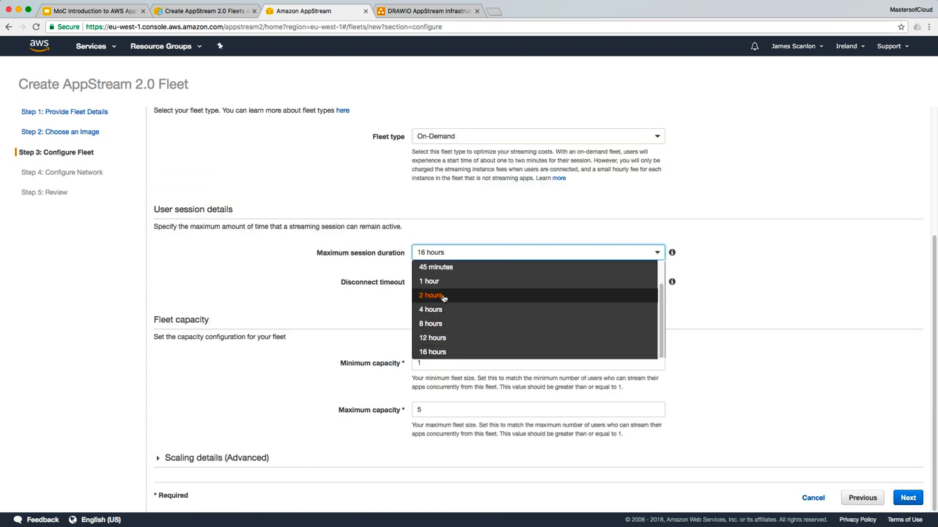
pyautogui.click(430, 323)
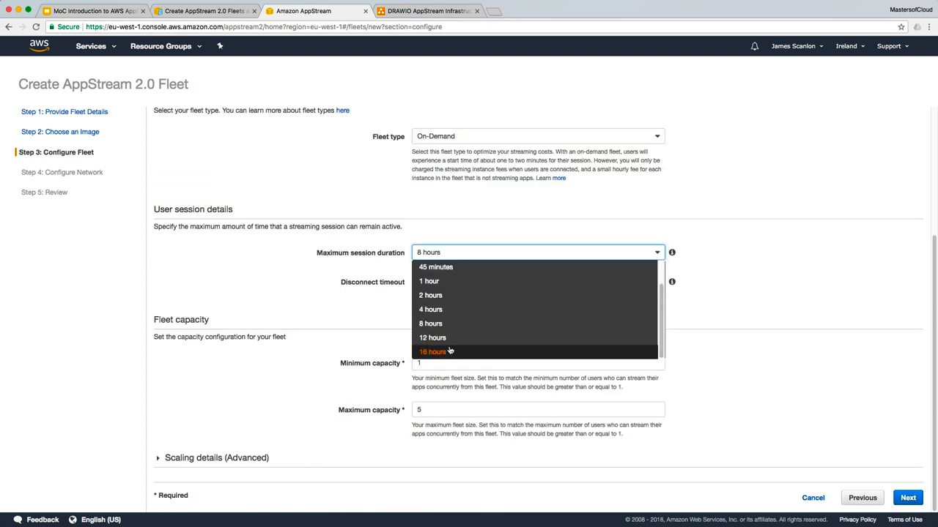
pyautogui.click(432, 351)
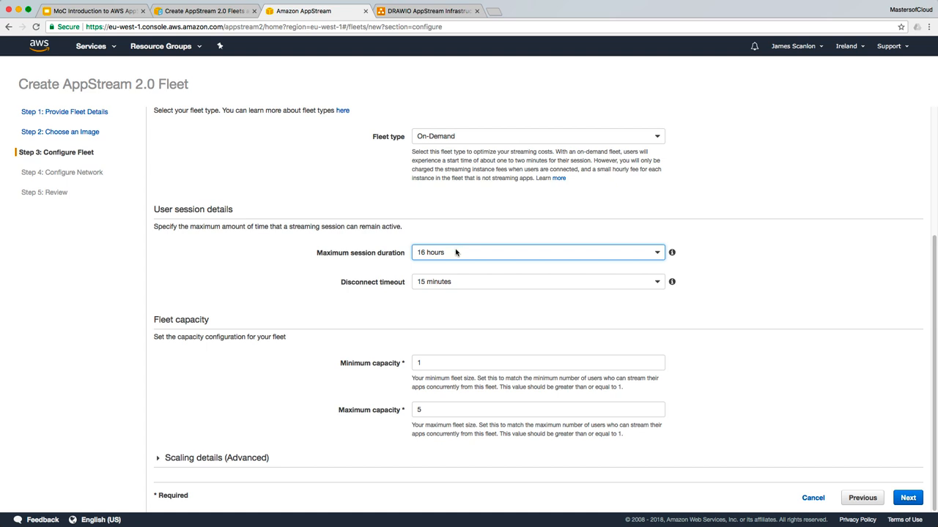
pyautogui.click(537, 281)
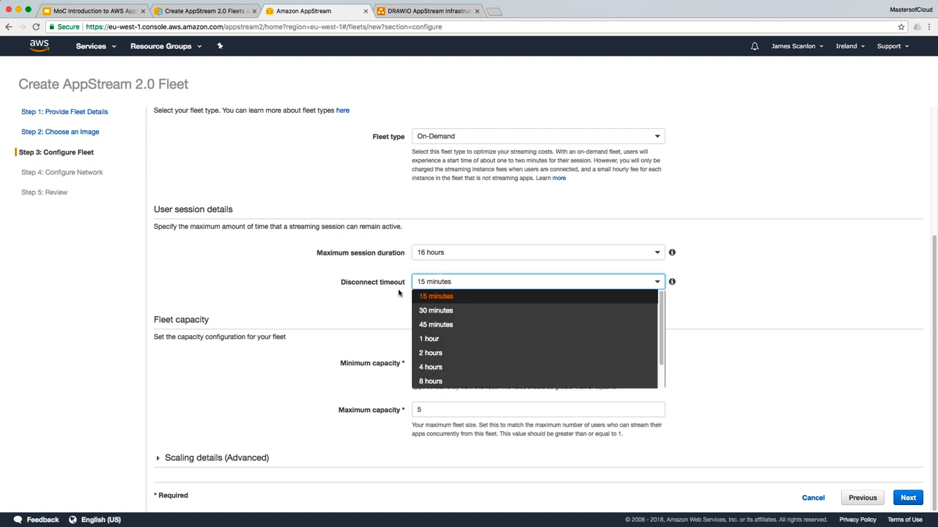
pyautogui.click(435, 296)
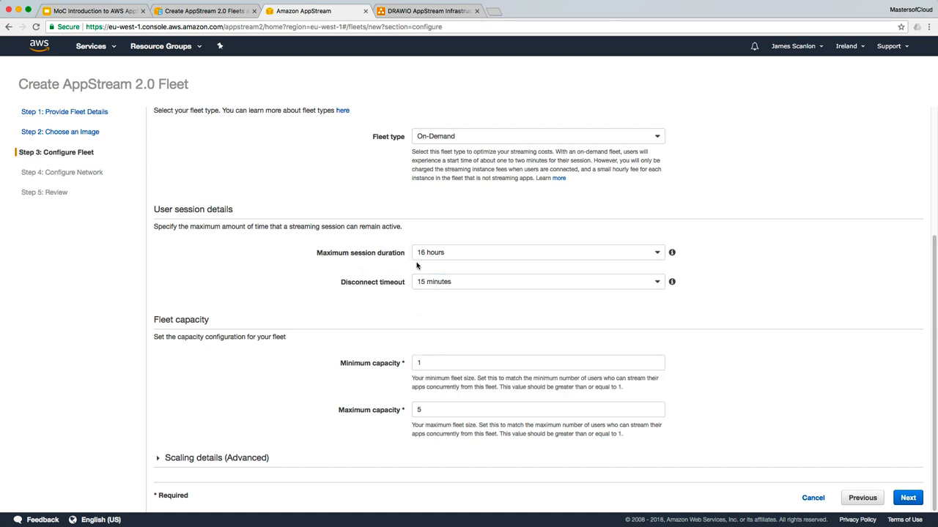
pyautogui.moveTo(508, 281)
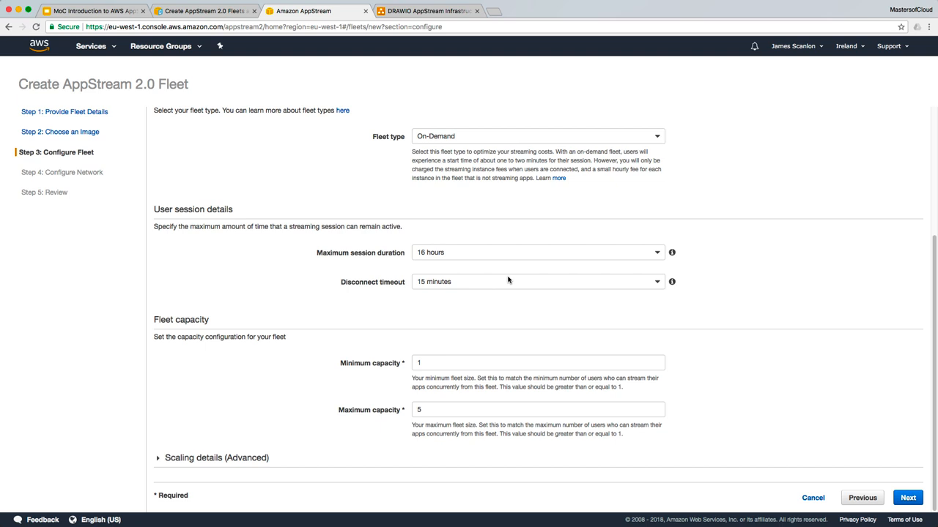
pyautogui.moveTo(490, 284)
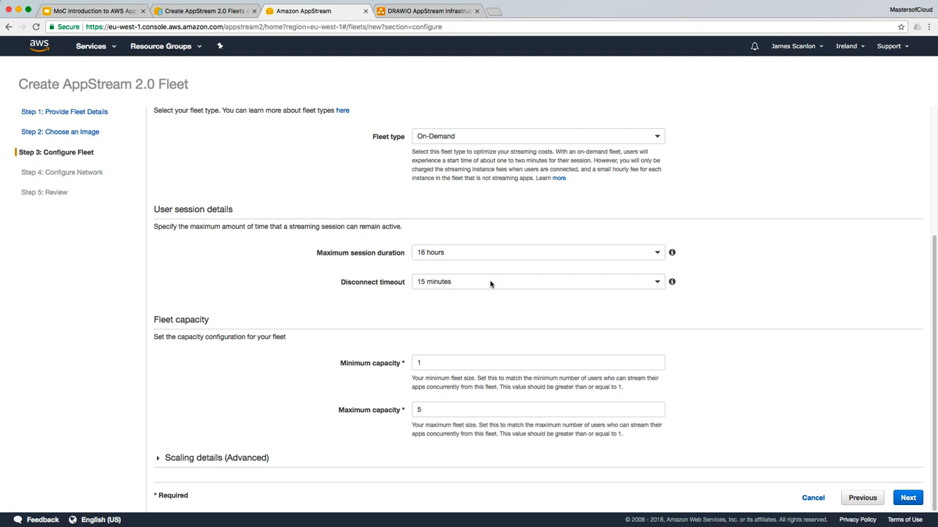
pyautogui.moveTo(511, 287)
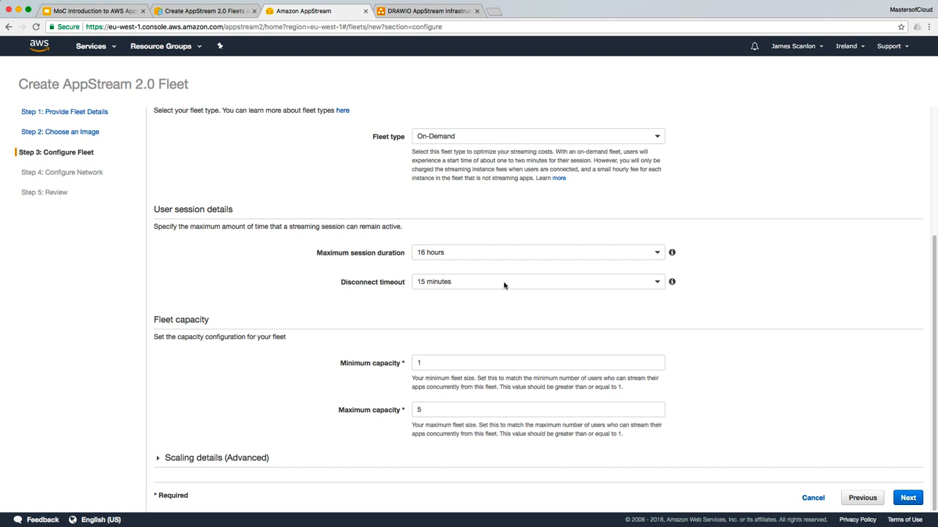
pyautogui.click(537, 281)
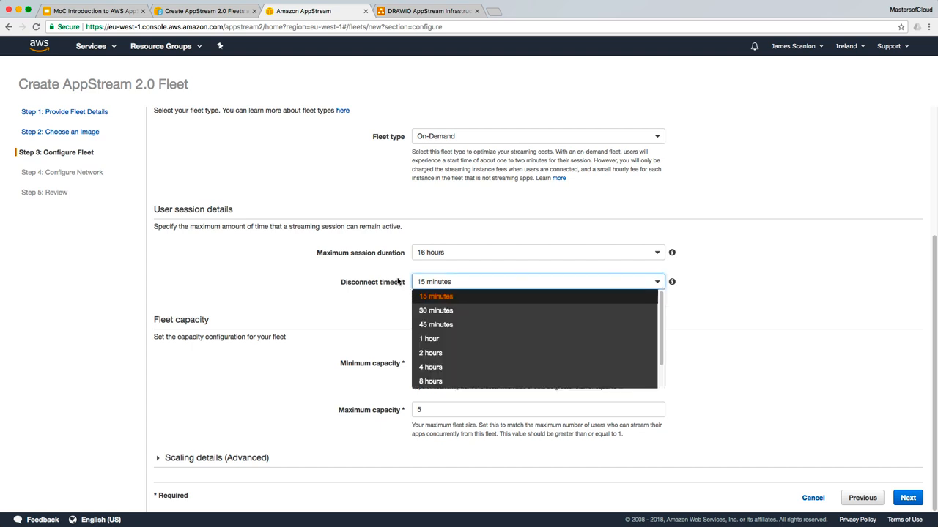
pyautogui.moveTo(436, 309)
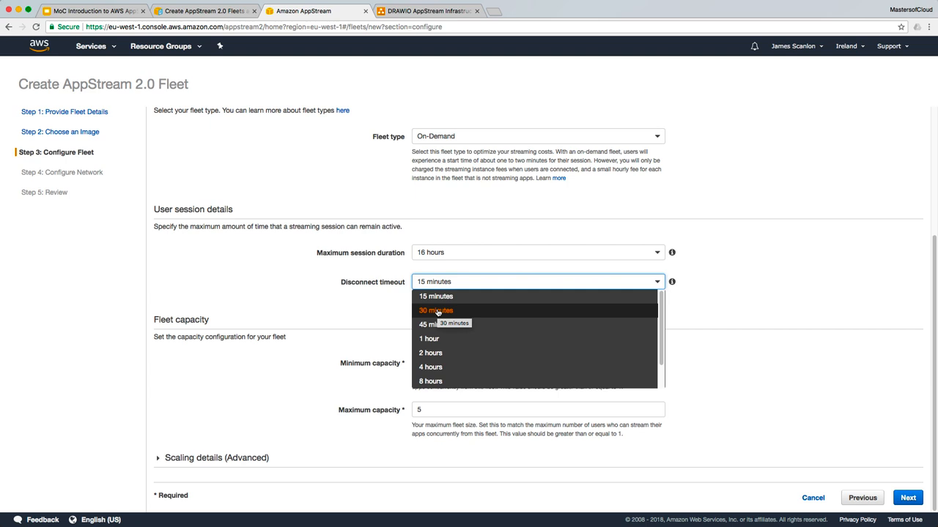
pyautogui.moveTo(435, 324)
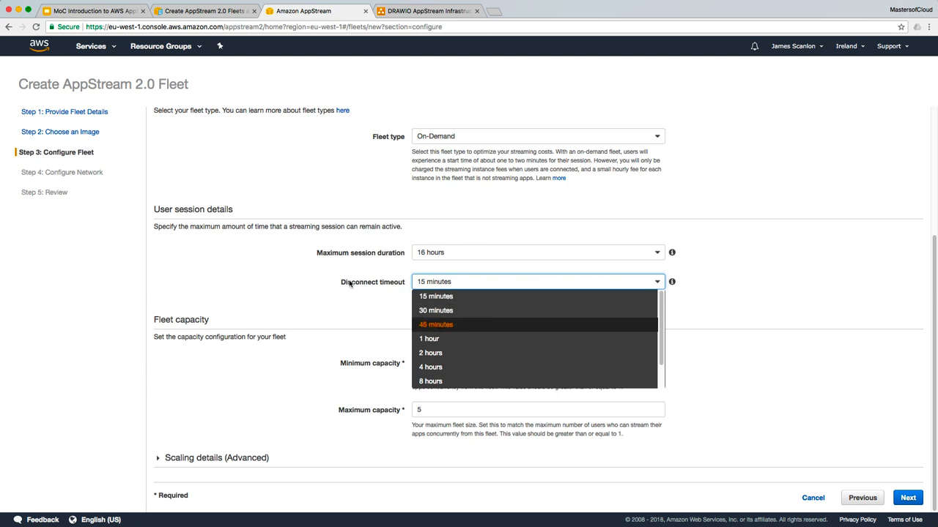
pyautogui.moveTo(430, 367)
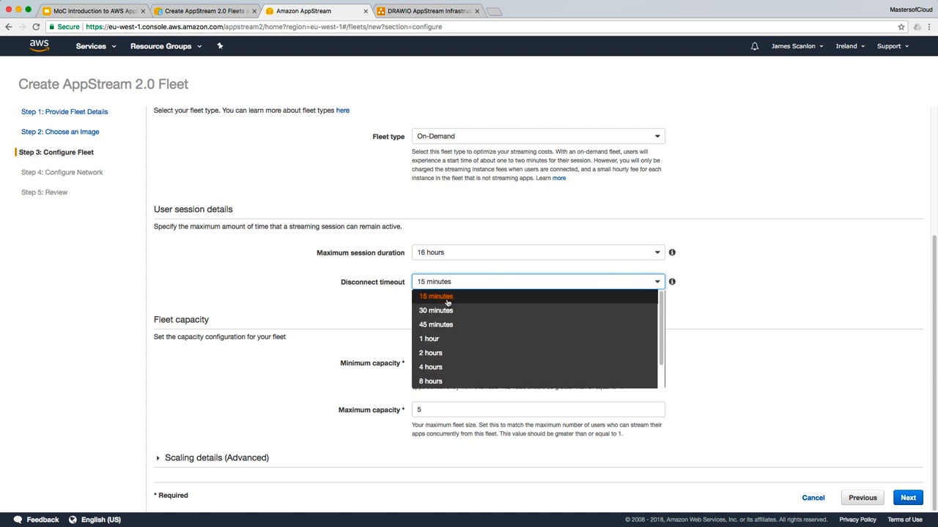
pyautogui.moveTo(428, 339)
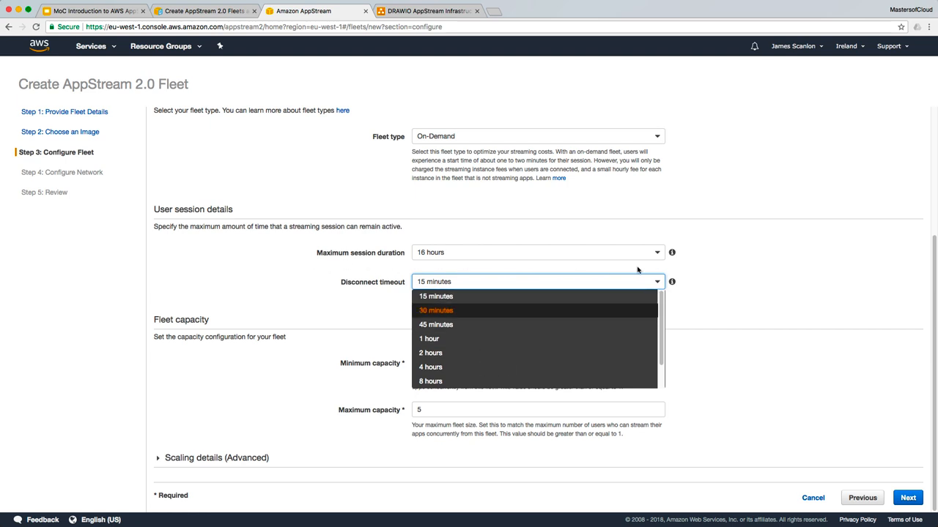
pyautogui.moveTo(436, 296)
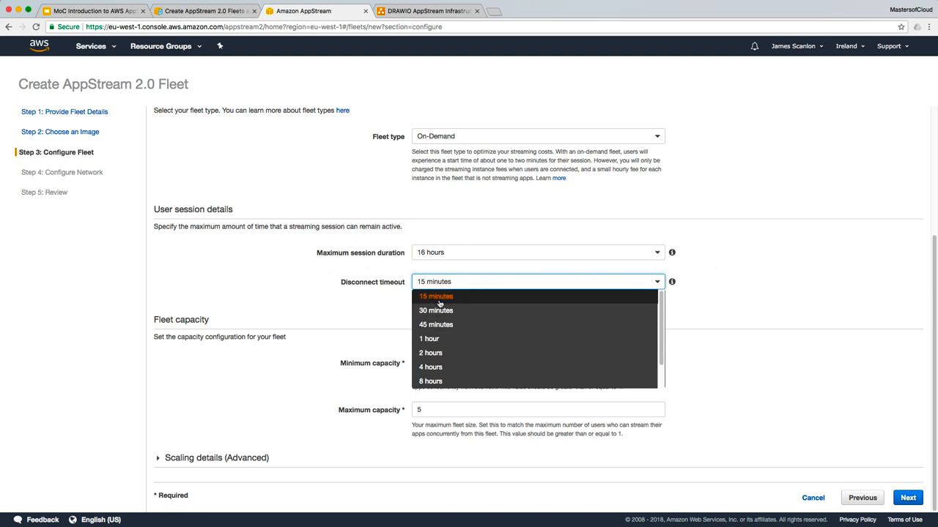
pyautogui.click(435, 296)
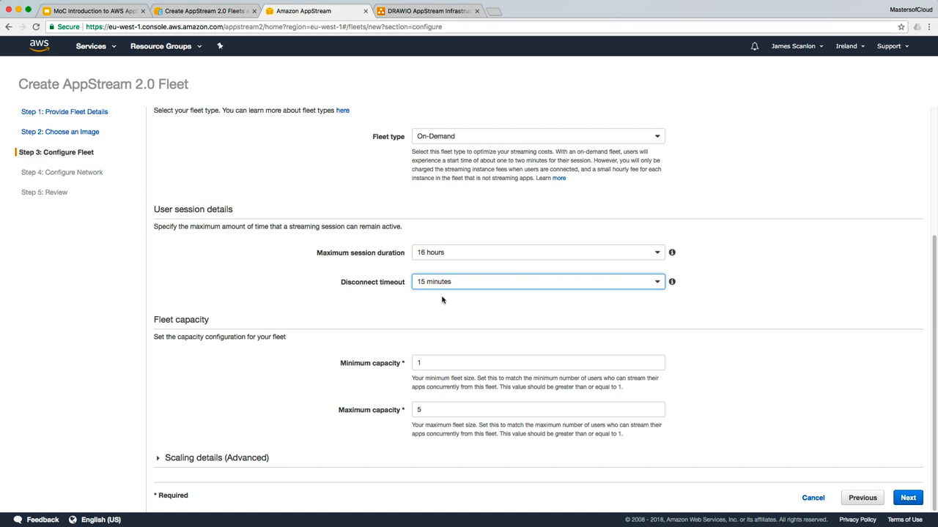
pyautogui.moveTo(179, 354)
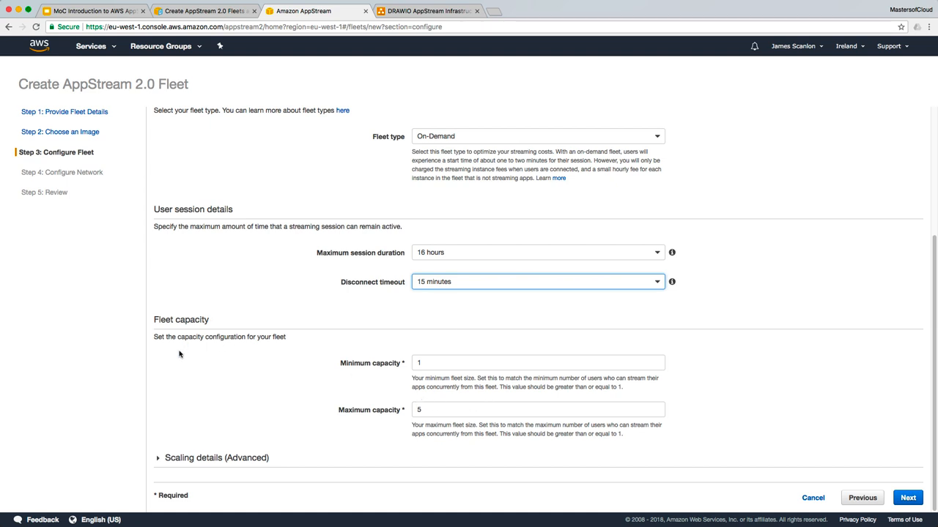
pyautogui.moveTo(393, 367)
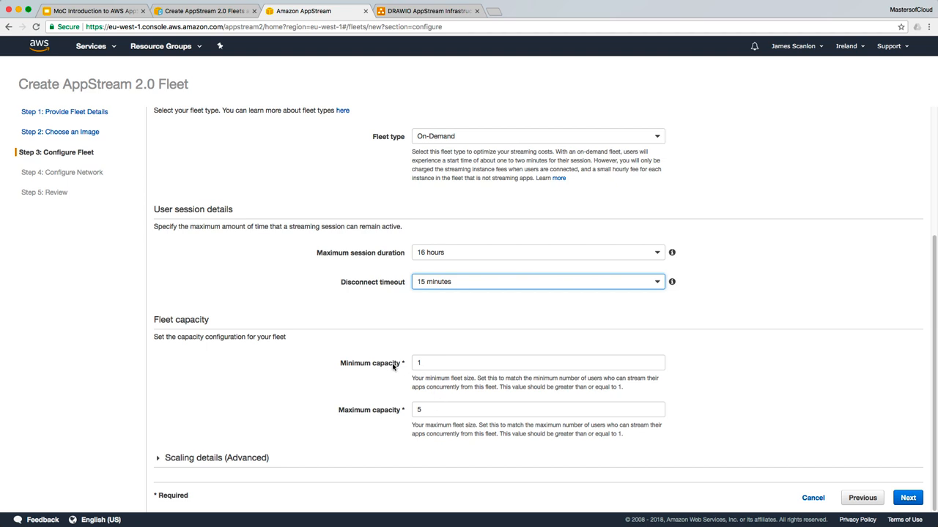
# - Review minimum capacity 1 and change maximum capacity from 5 to 2
pyautogui.click(538, 363)
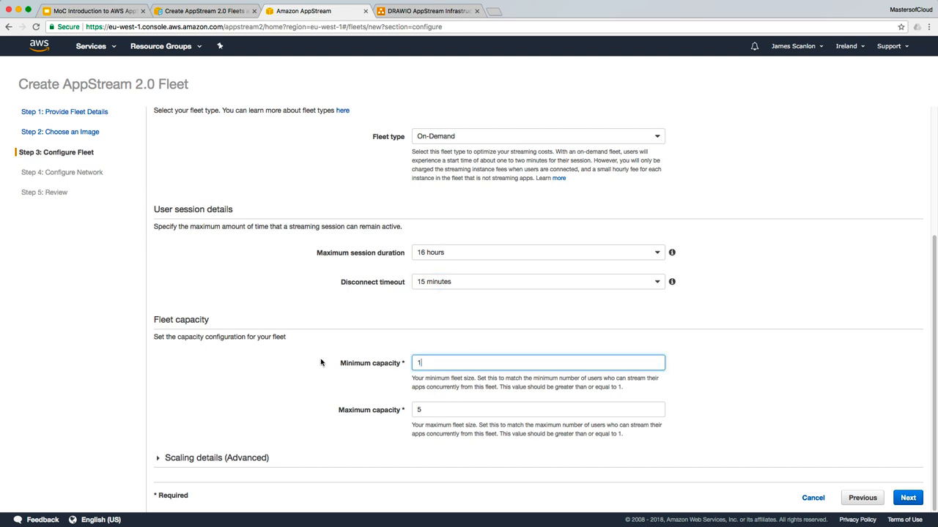
pyautogui.click(537, 410)
pyautogui.write('2')
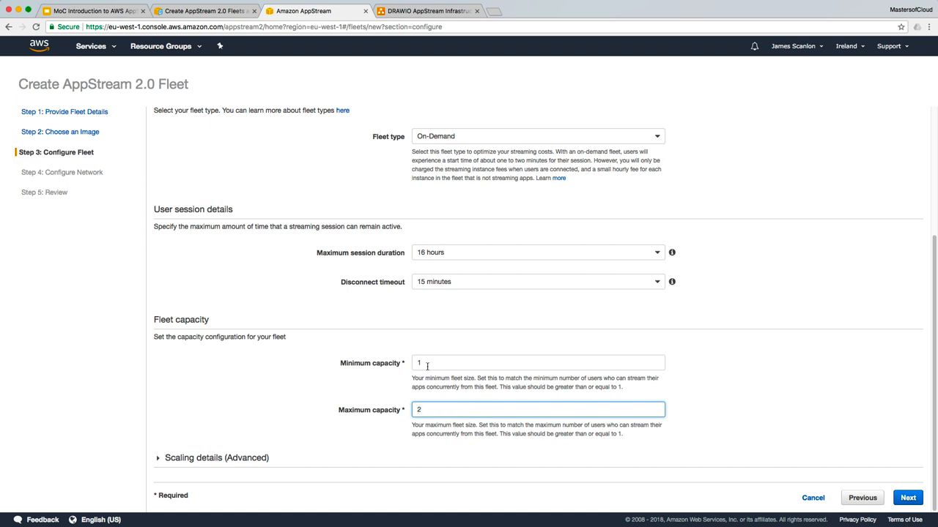
pyautogui.moveTo(324, 445)
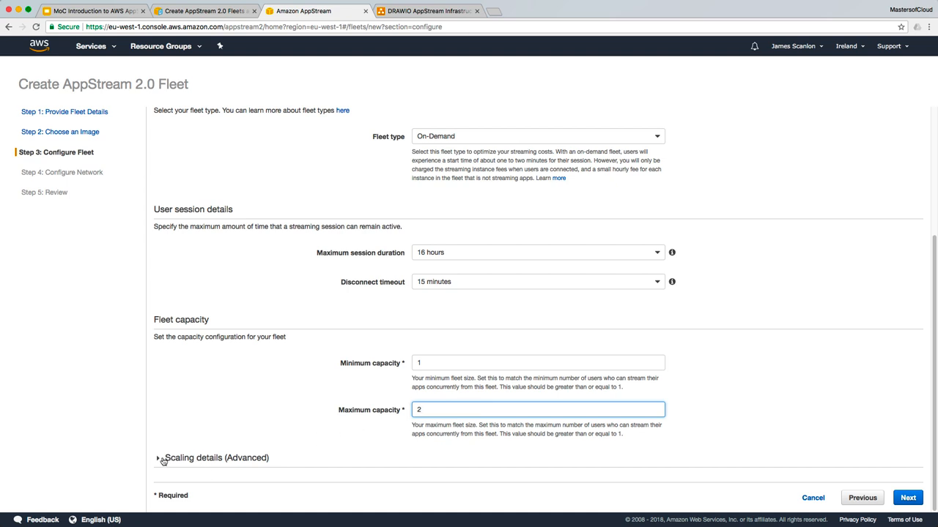
# - Set scaling to add one instance at 100% and remove one at 25%, then continue
pyautogui.click(159, 458)
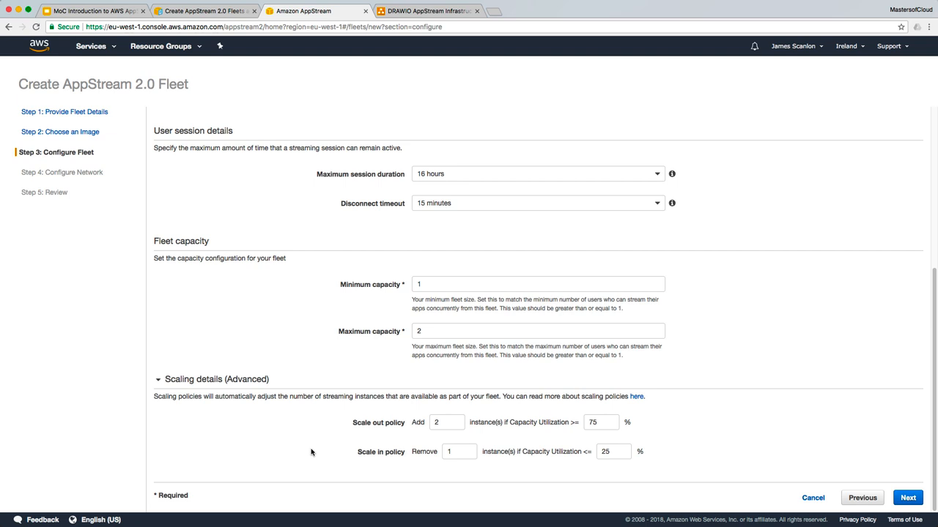
pyautogui.moveTo(512, 416)
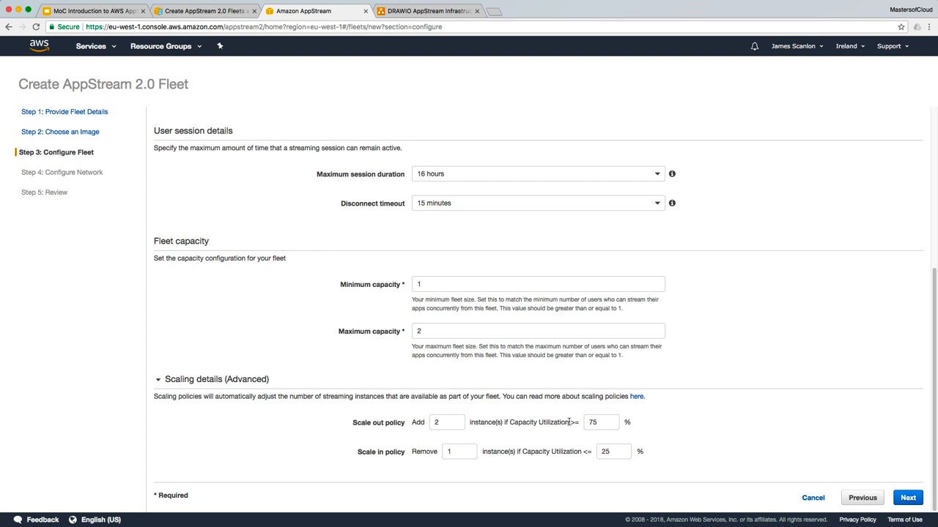
pyautogui.click(601, 422)
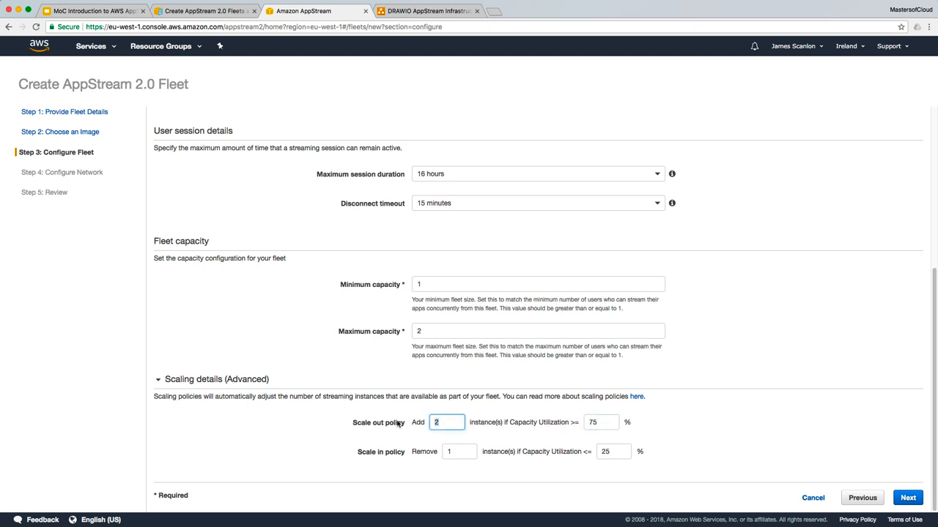
pyautogui.moveTo(330, 301)
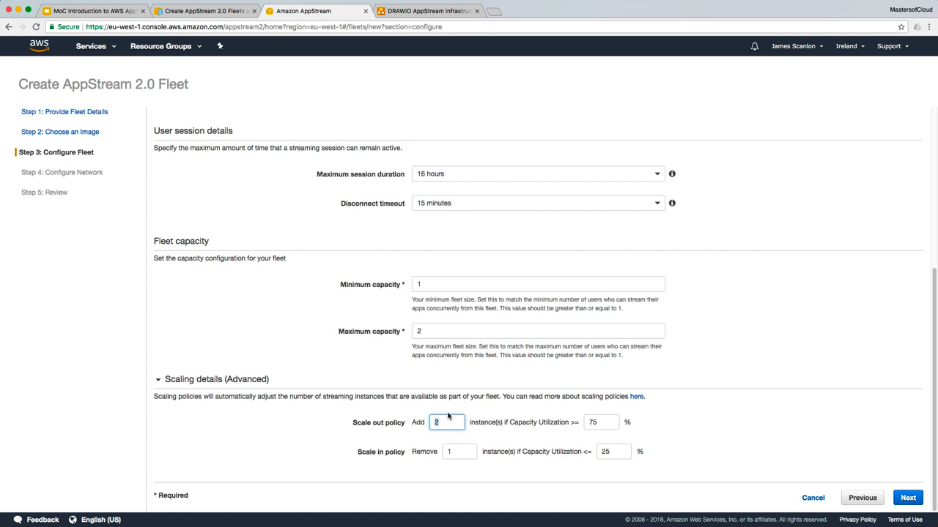
pyautogui.write('20')
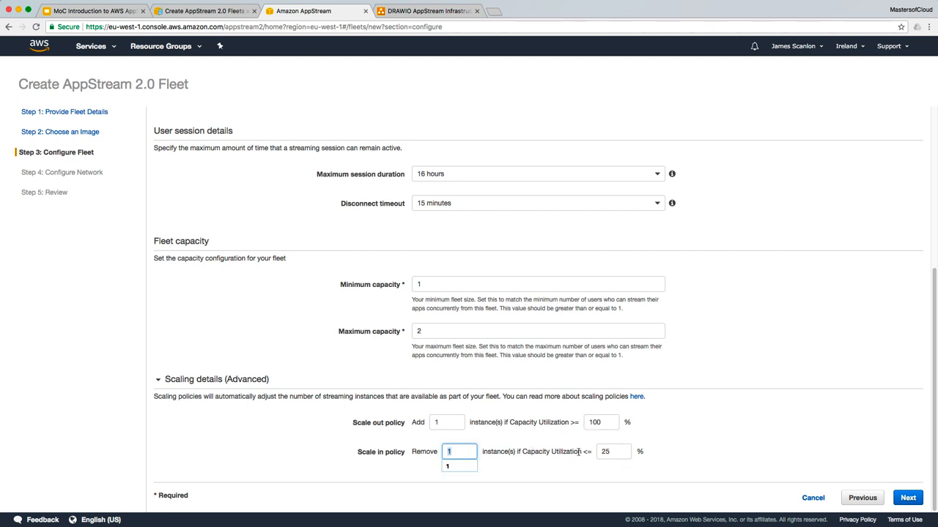
pyautogui.click(613, 451)
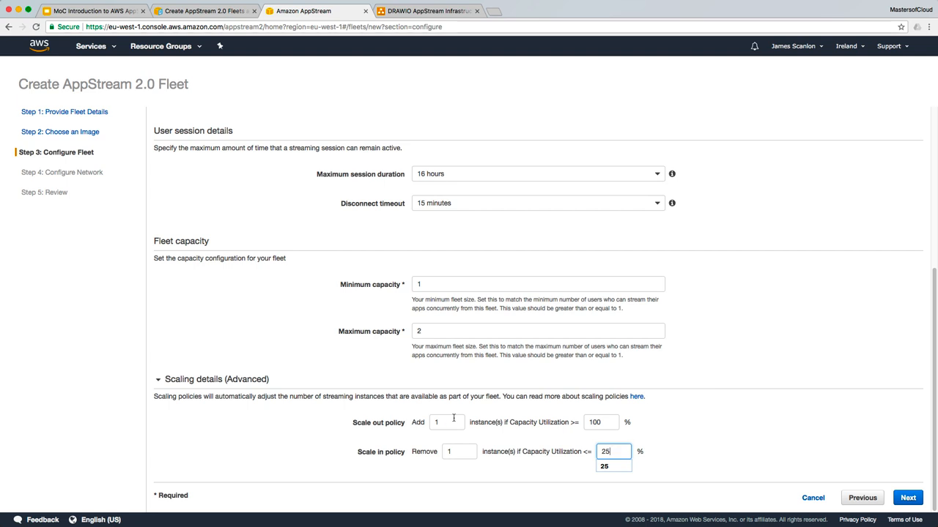
pyautogui.click(601, 422)
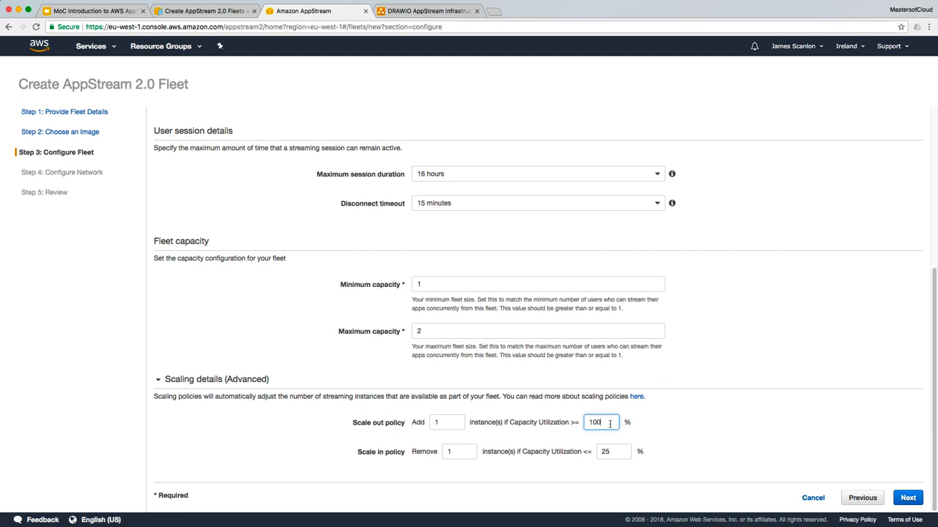
pyautogui.click(539, 284)
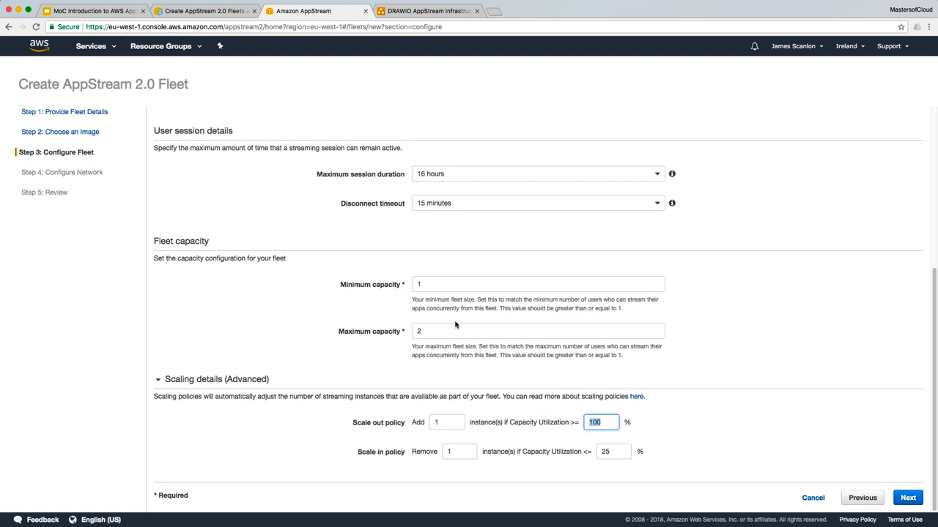
pyautogui.moveTo(445, 419)
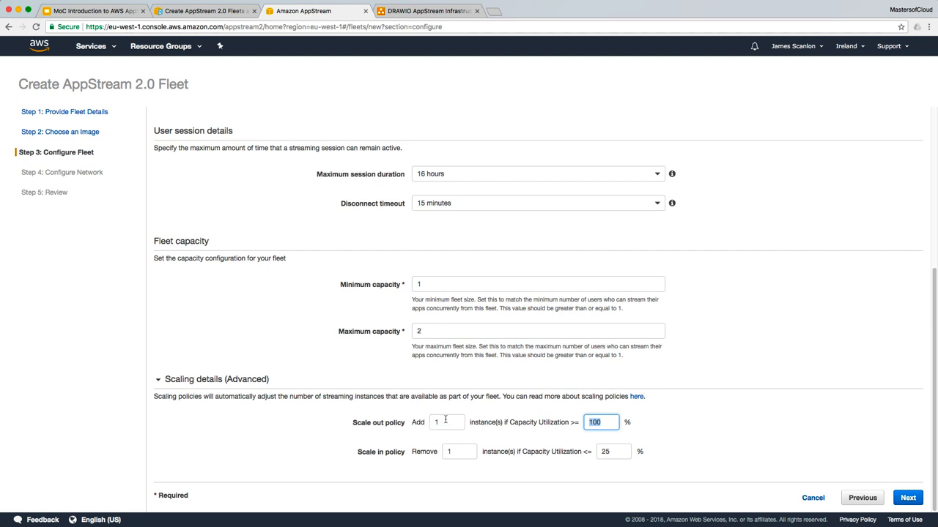
pyautogui.click(447, 422)
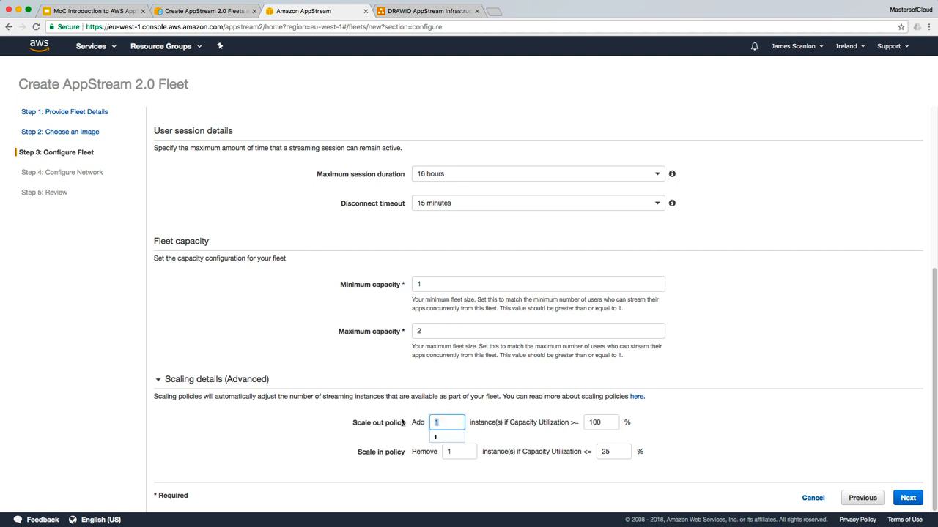
pyautogui.click(908, 498)
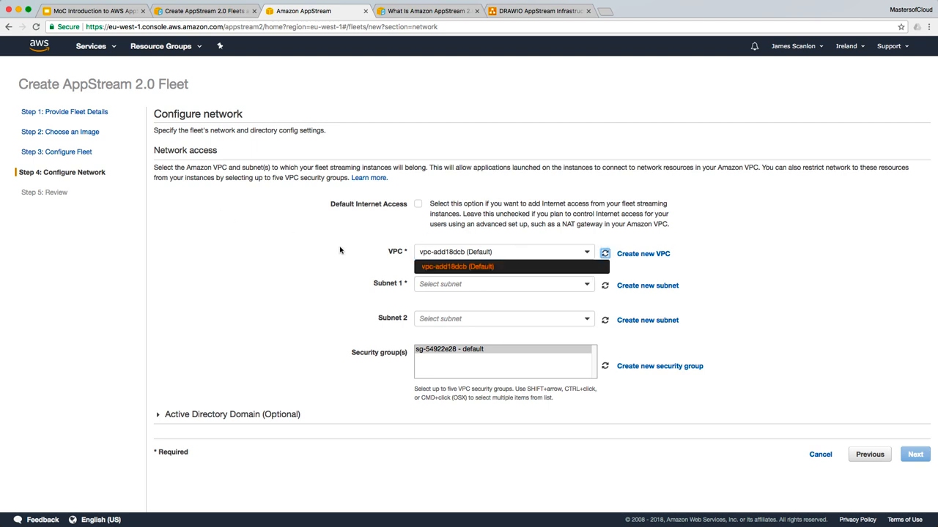
# - Enable Default Internet Access on the default VPC with subnet-a925f0f3 as Subnet 1
pyautogui.click(503, 284)
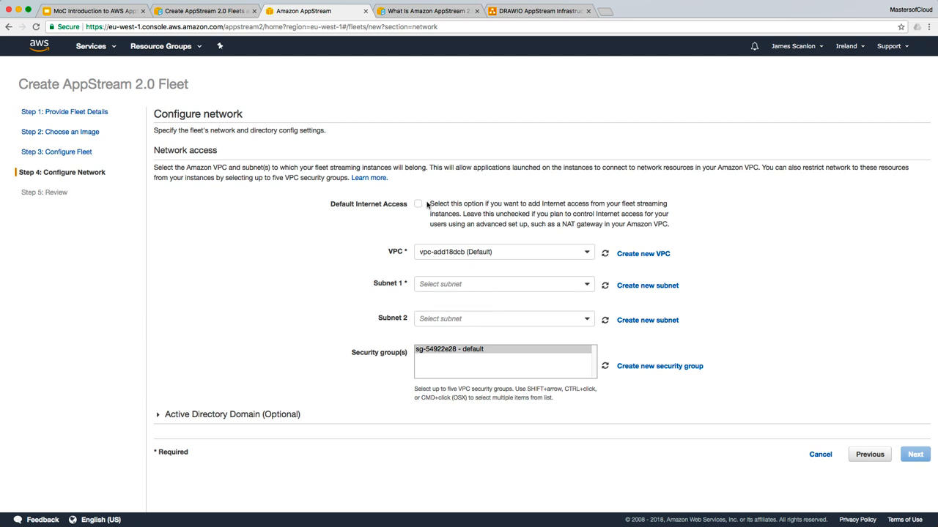
pyautogui.click(418, 204)
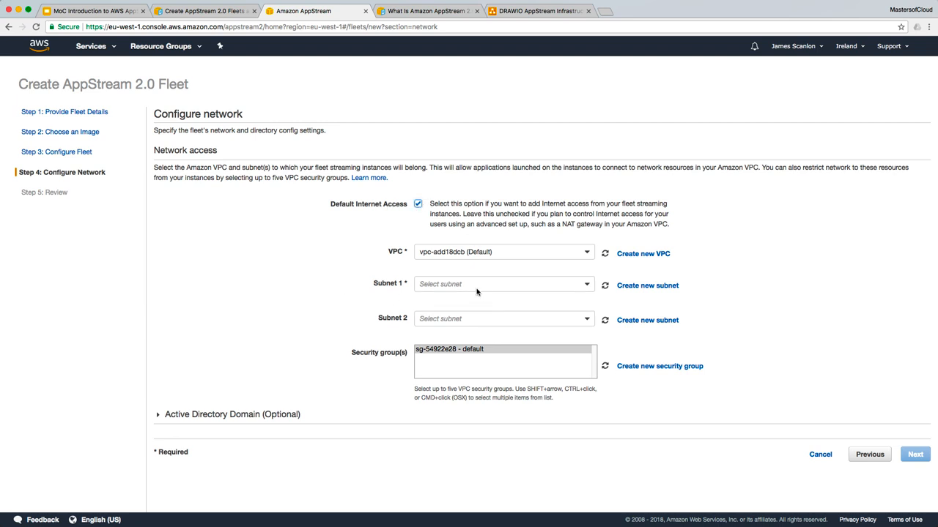
pyautogui.click(504, 284)
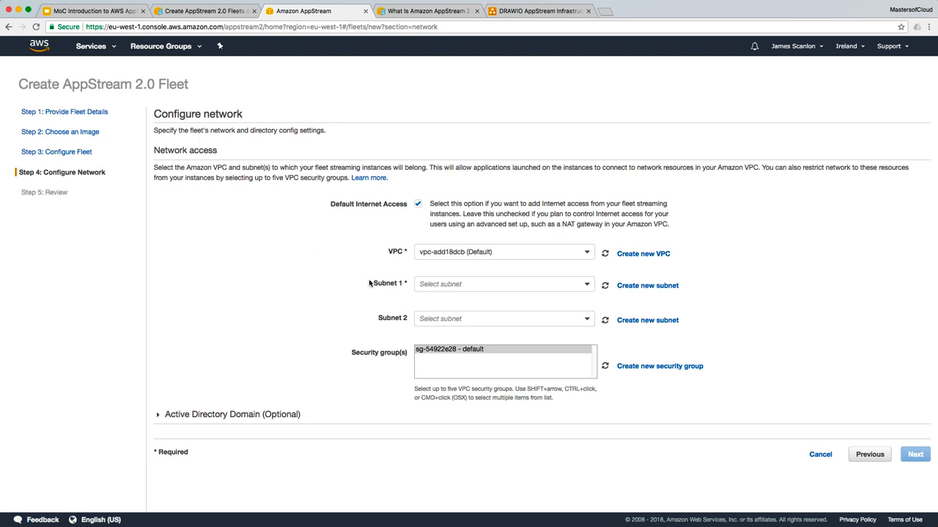
pyautogui.click(504, 284)
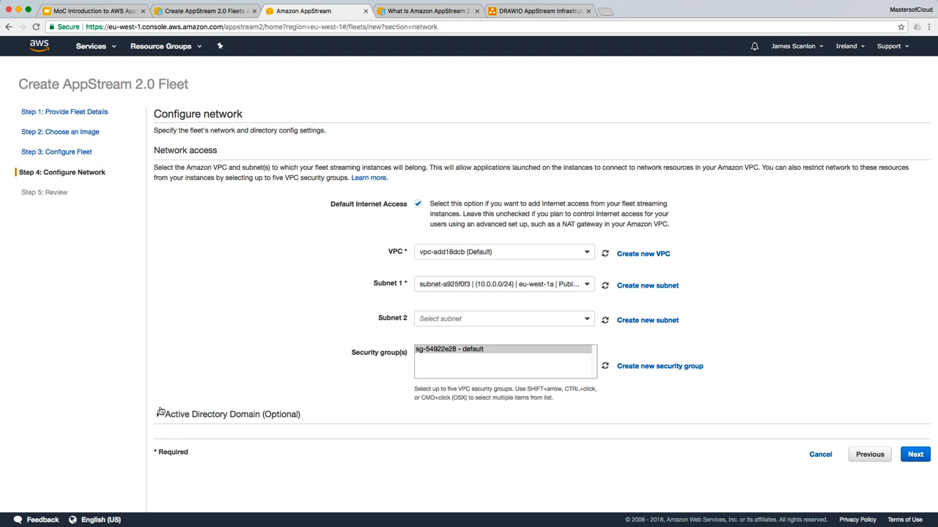
pyautogui.click(157, 414)
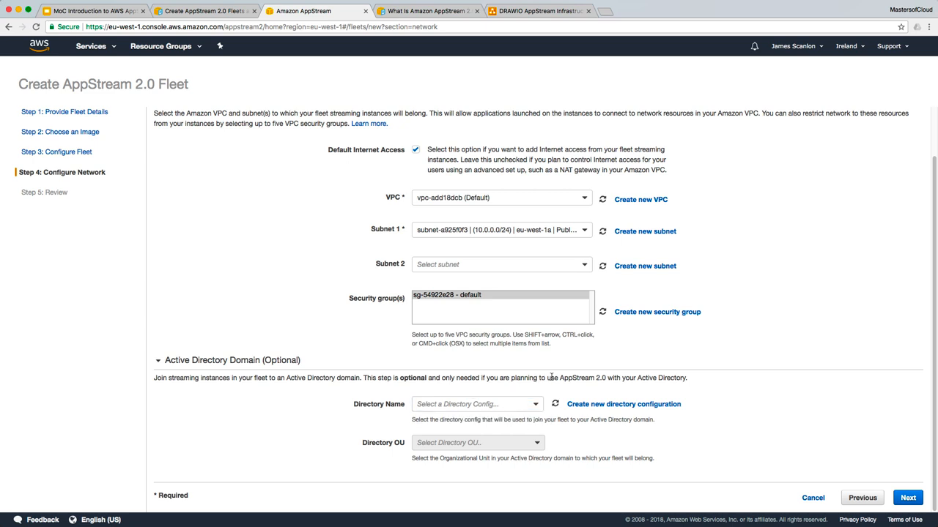
pyautogui.click(476, 403)
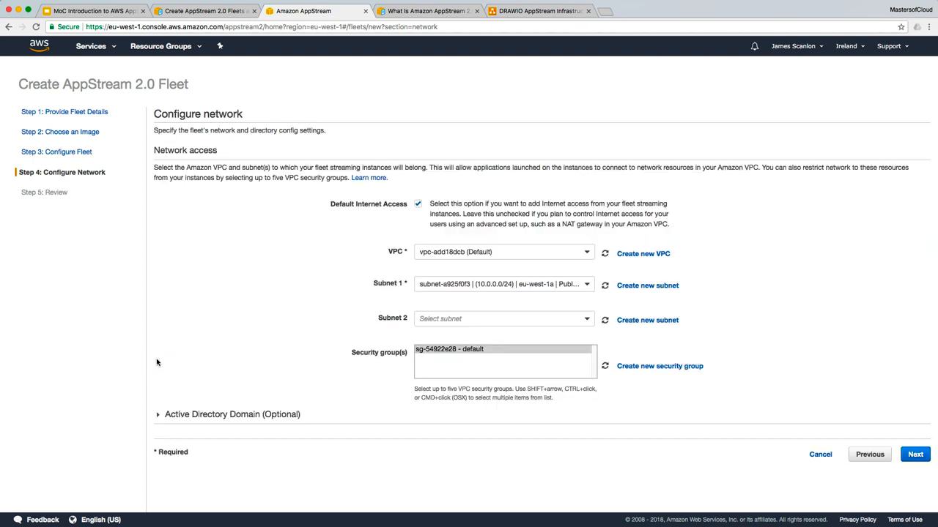
pyautogui.moveTo(237, 91)
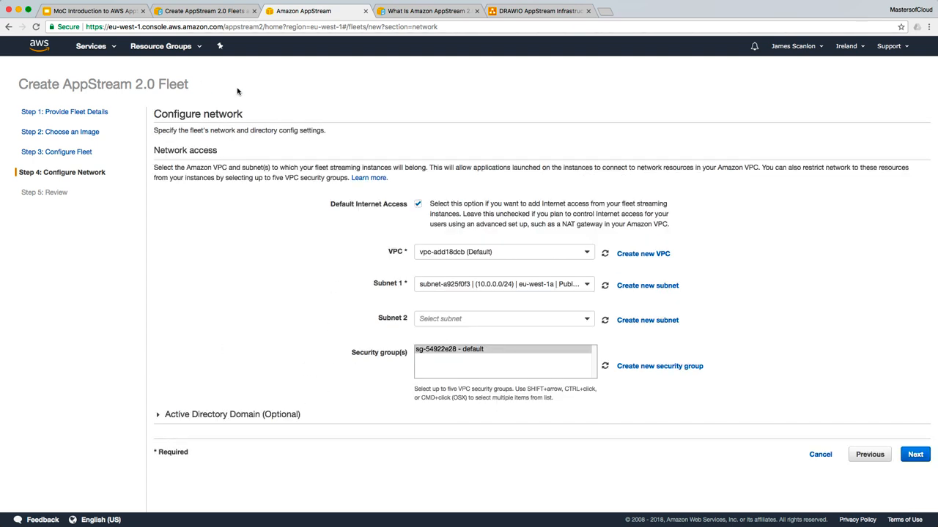
pyautogui.moveTo(175, 457)
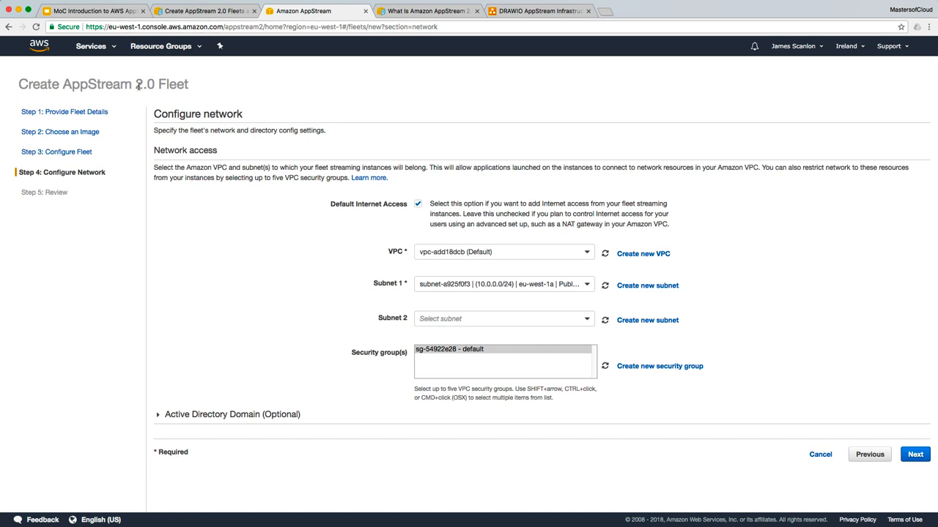
pyautogui.moveTo(642, 510)
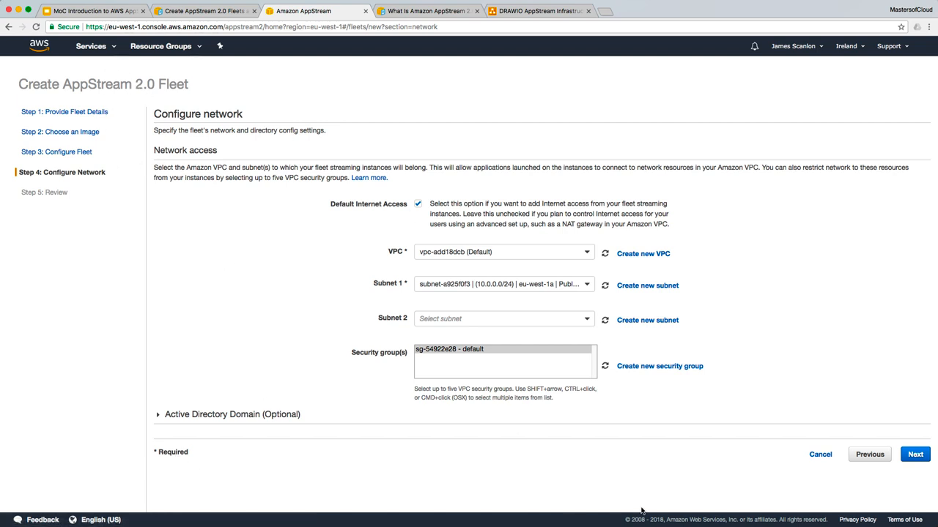
pyautogui.moveTo(467, 269)
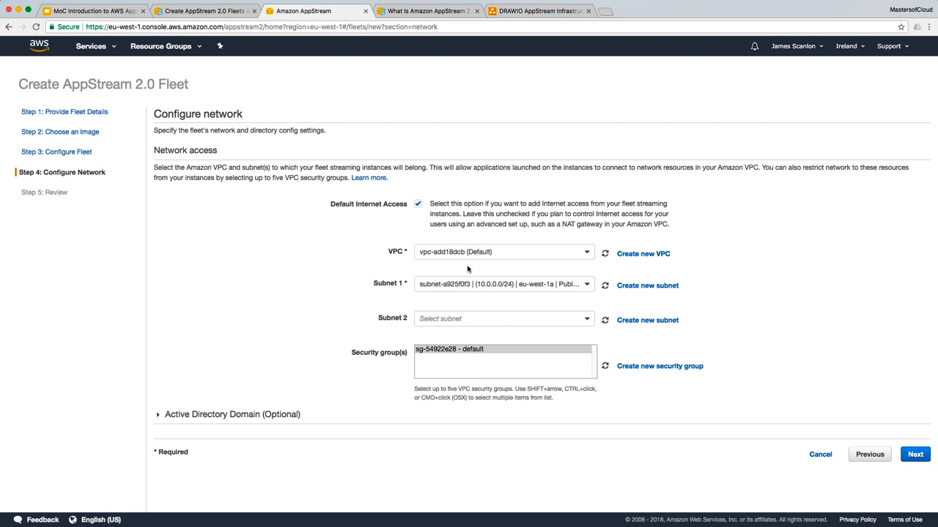
pyautogui.moveTo(453, 192)
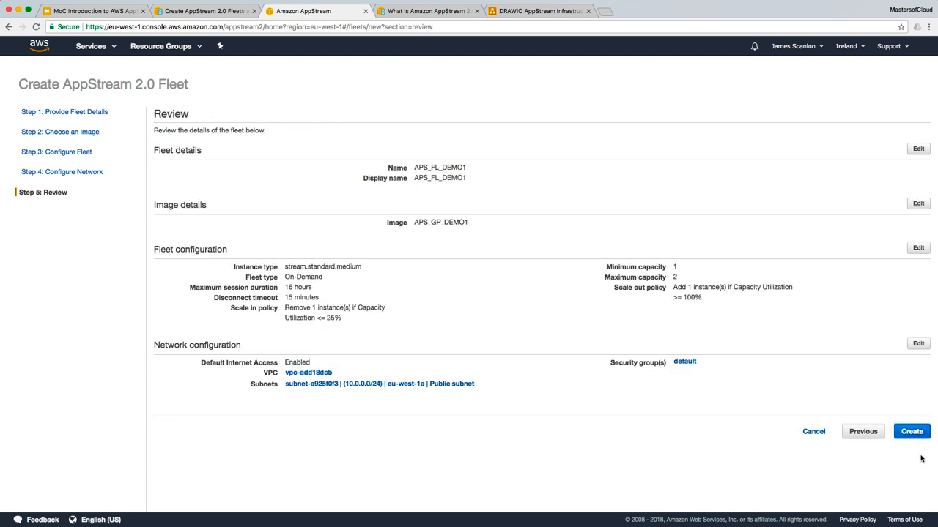
pyautogui.moveTo(132, 103)
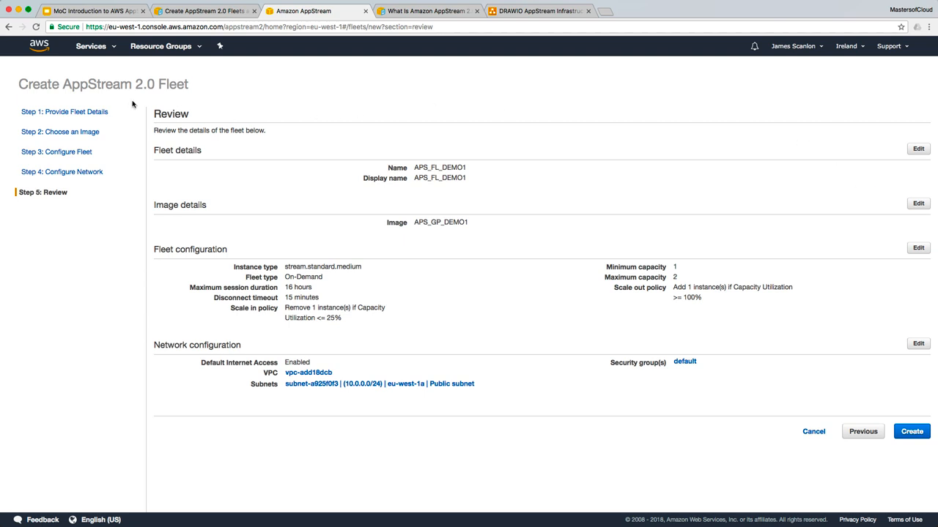
pyautogui.moveTo(331, 352)
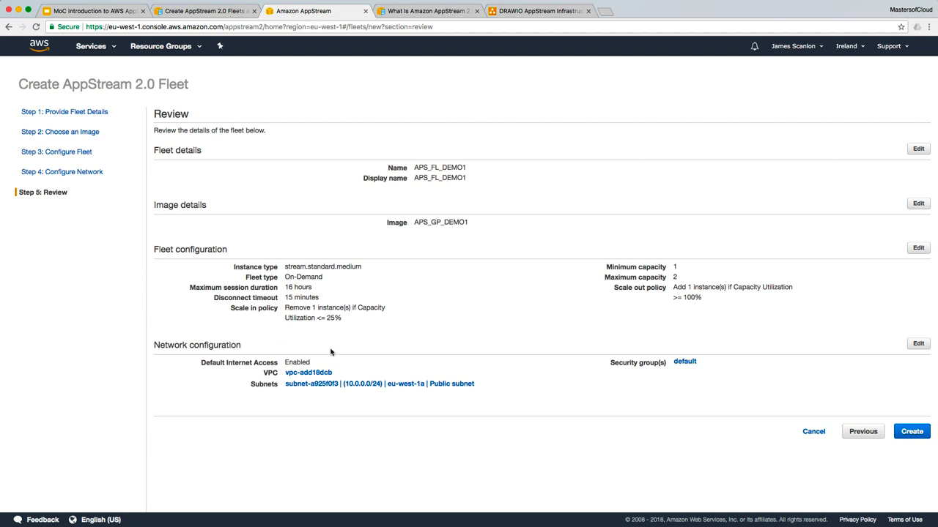
pyautogui.moveTo(553, 379)
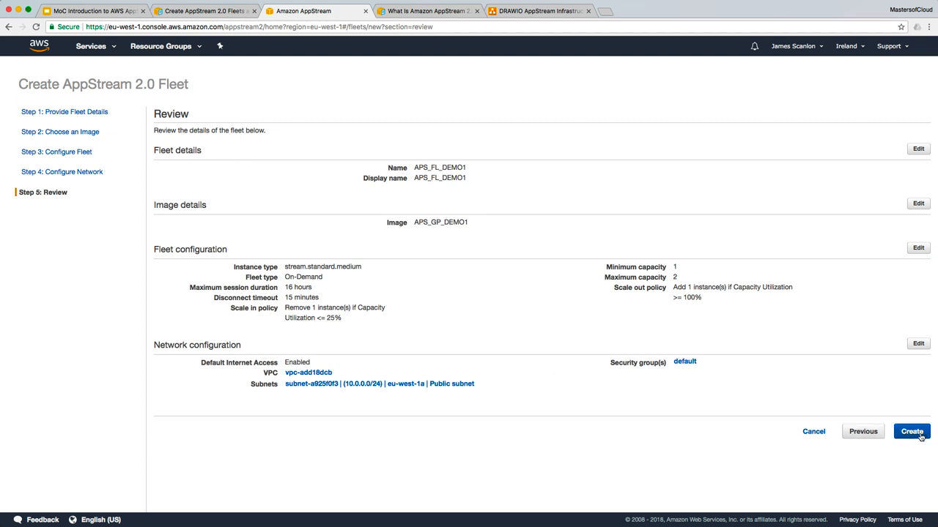
# - Start creating the fleet from the review page, bringing up the pricing acknowledgement
pyautogui.click(912, 431)
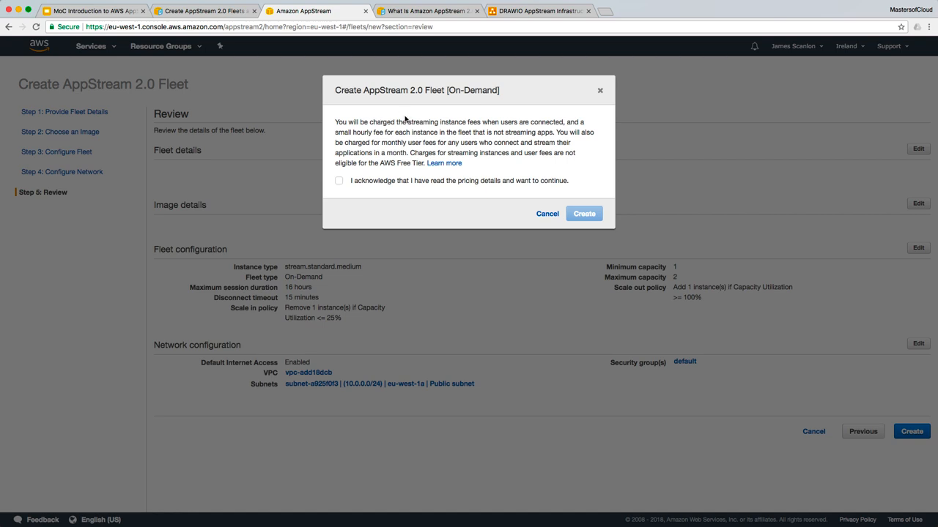
pyautogui.moveTo(554, 119)
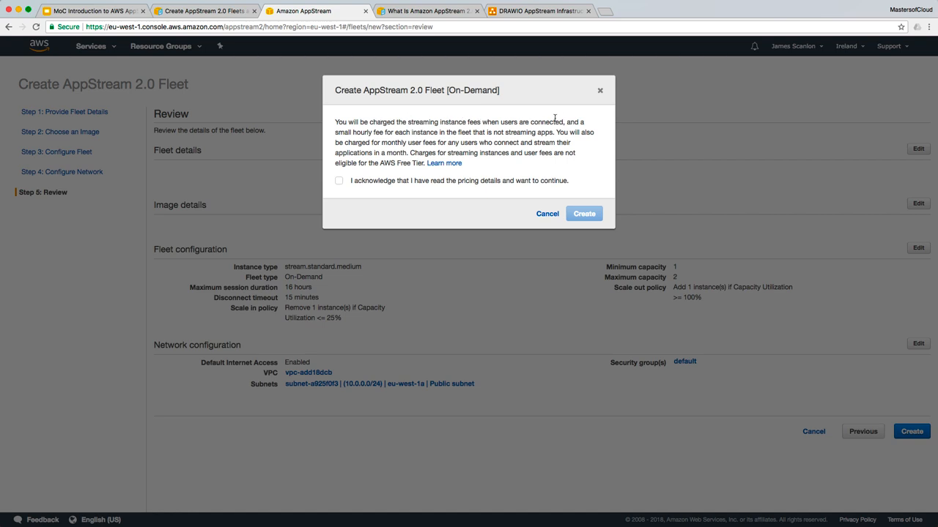
pyautogui.moveTo(336, 141)
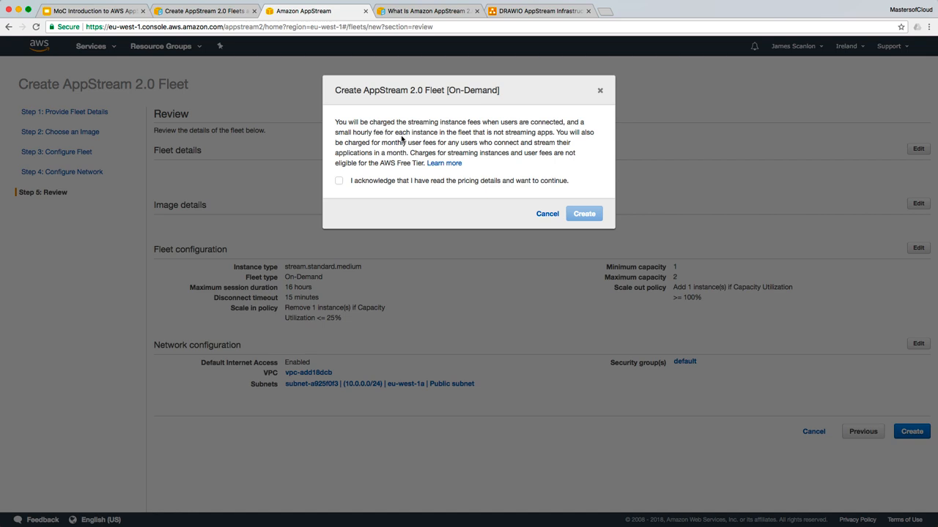
pyautogui.moveTo(540, 132)
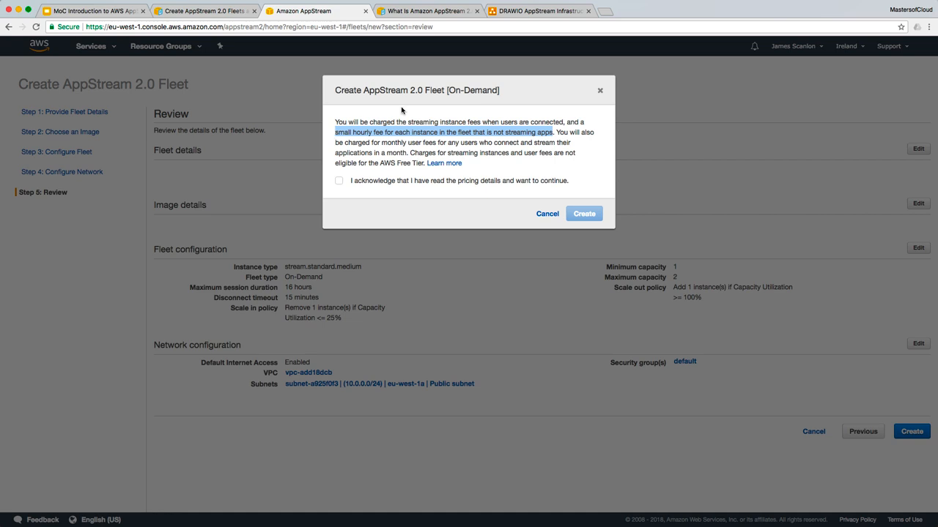
pyautogui.moveTo(448, 115)
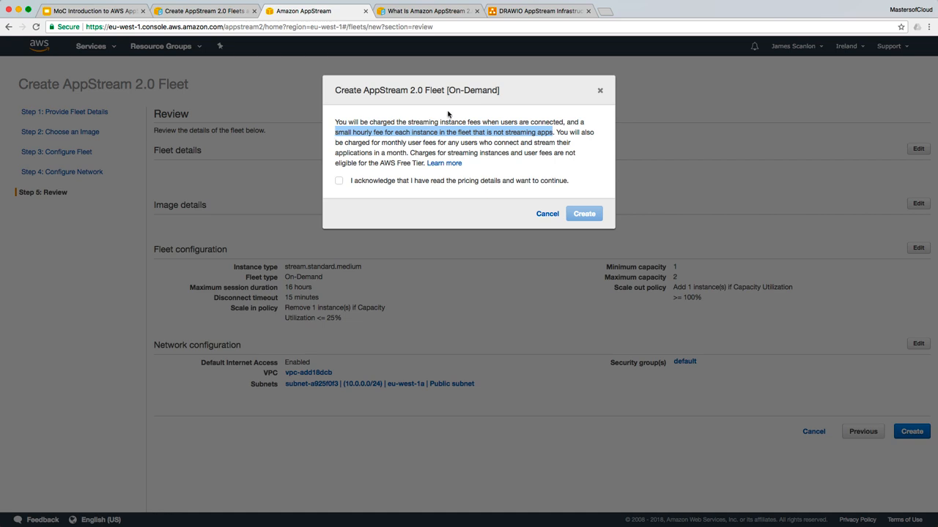
pyautogui.moveTo(482, 136)
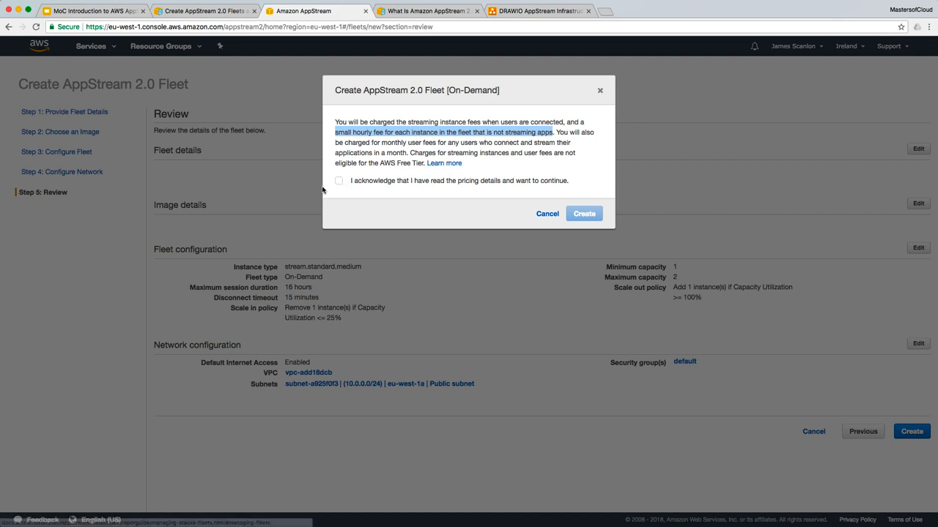
# - Acknowledge the pricing terms and confirm creating the APS_FL_DEMO1 fleet
pyautogui.click(338, 181)
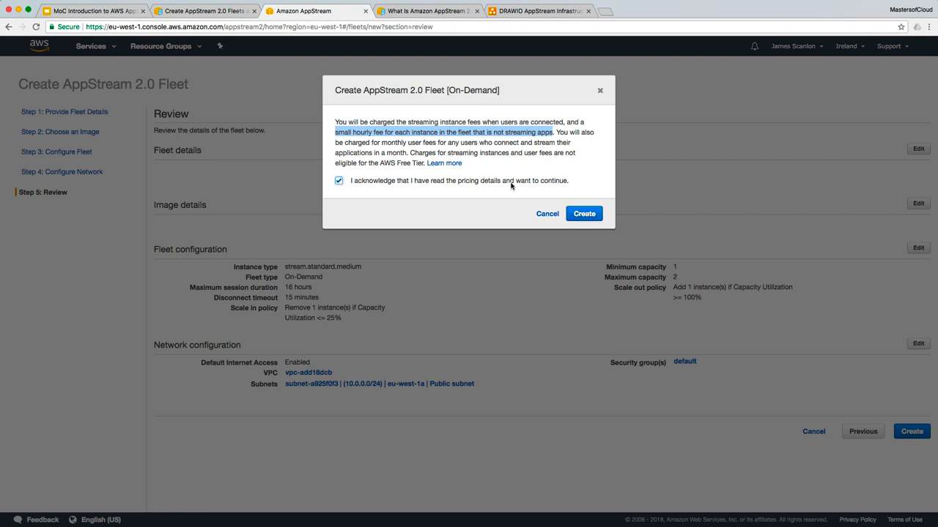
pyautogui.click(584, 213)
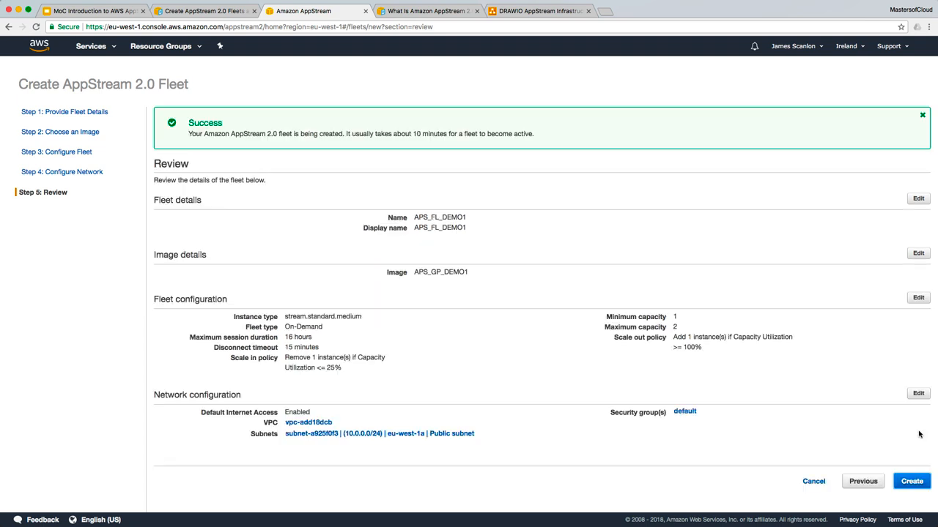
# - Open the Fleets list to see APS_FL_DEMO1 Starting, On-Demand, stream.standard.medium
pyautogui.click(912, 481)
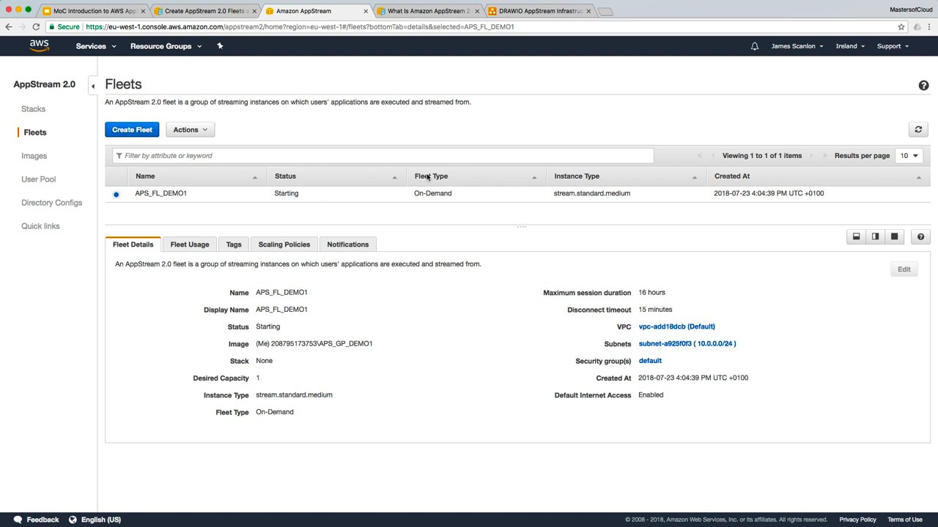
pyautogui.moveTo(706, 222)
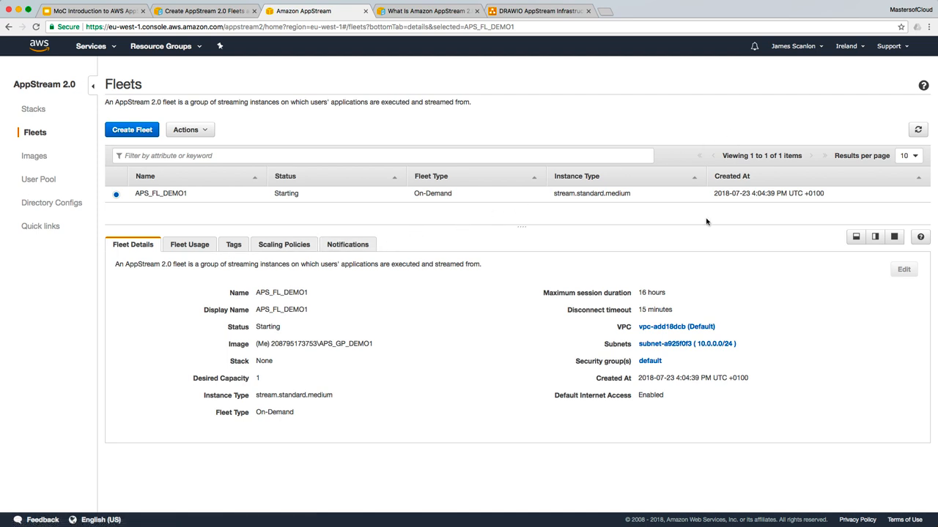
pyautogui.moveTo(311, 179)
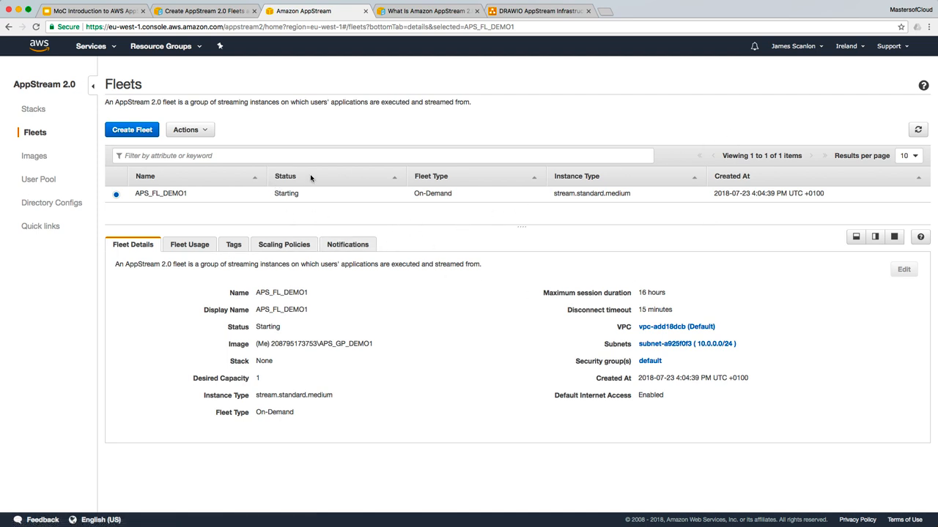
pyautogui.moveTo(170, 178)
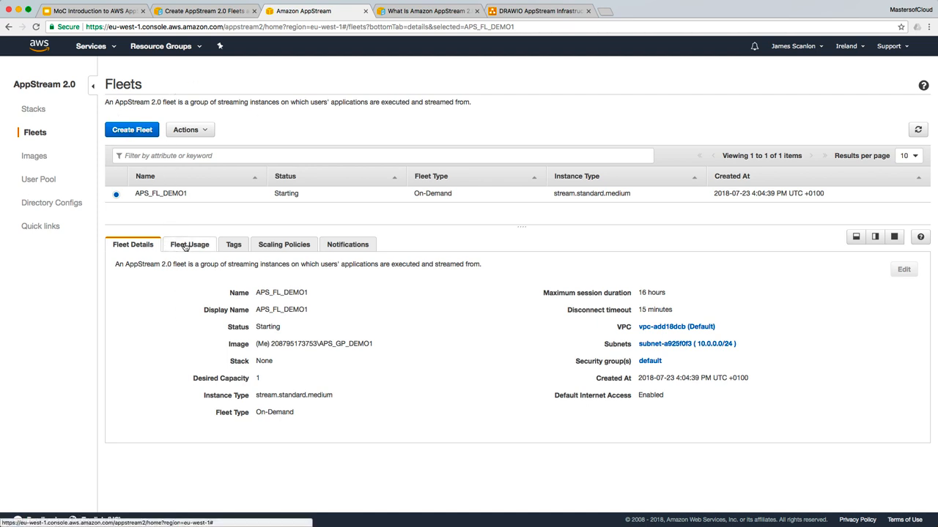
# - Review APS_FL_DEMO1's Fleet Usage, Tags, Scaling Policies and Notifications tabs, finding no notifications
pyautogui.click(189, 244)
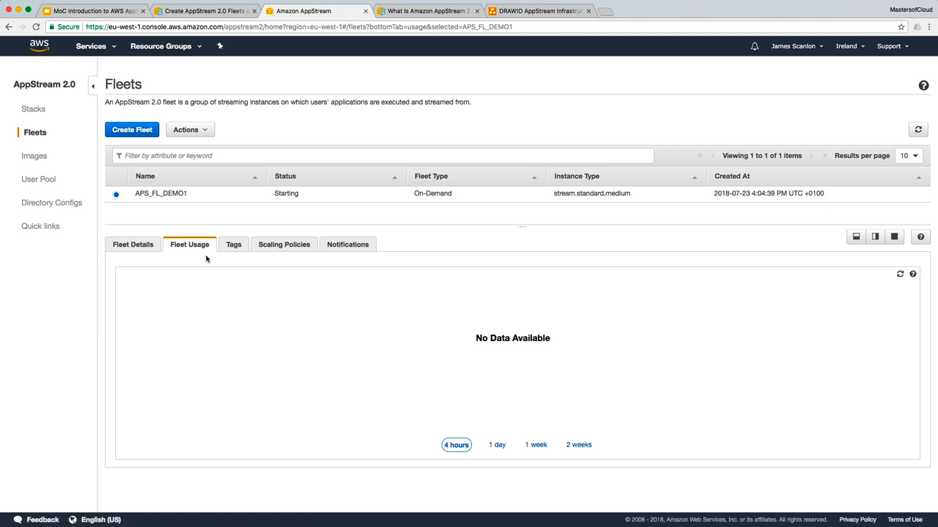
pyautogui.moveTo(176, 345)
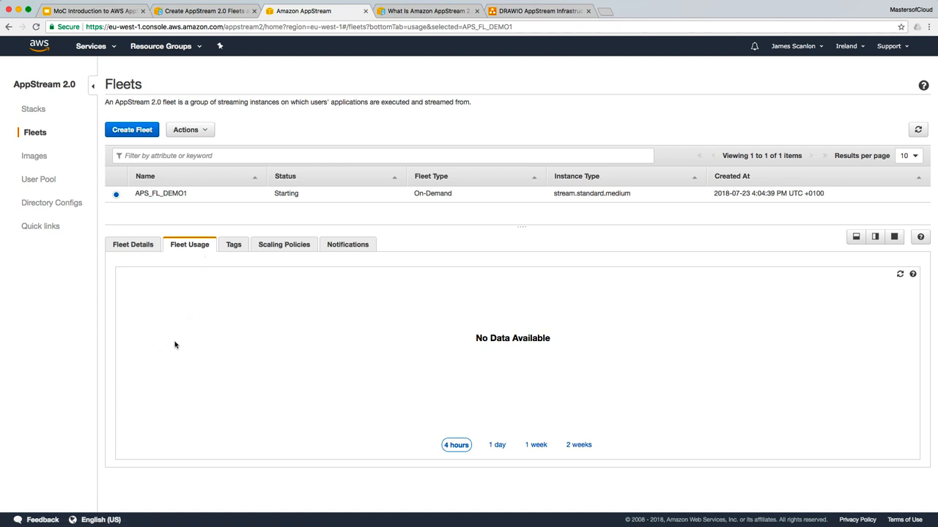
pyautogui.click(233, 244)
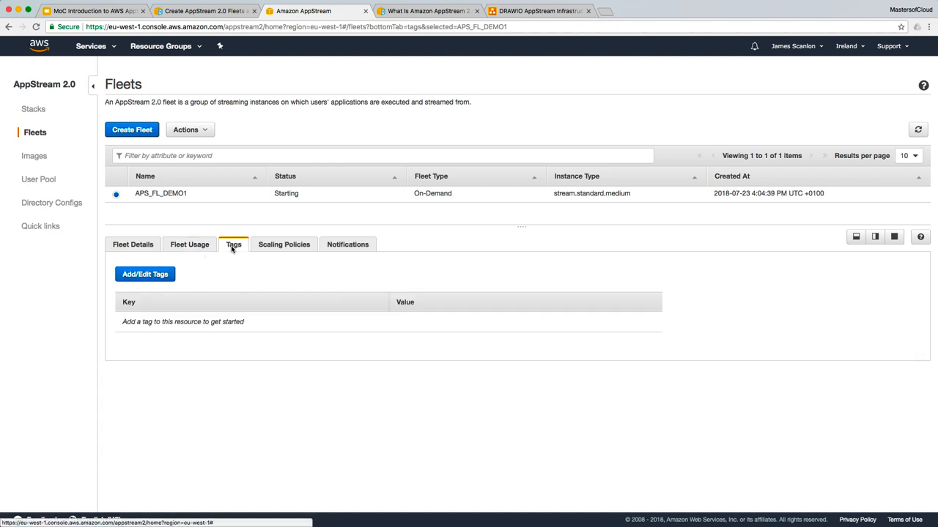
pyautogui.moveTo(258, 460)
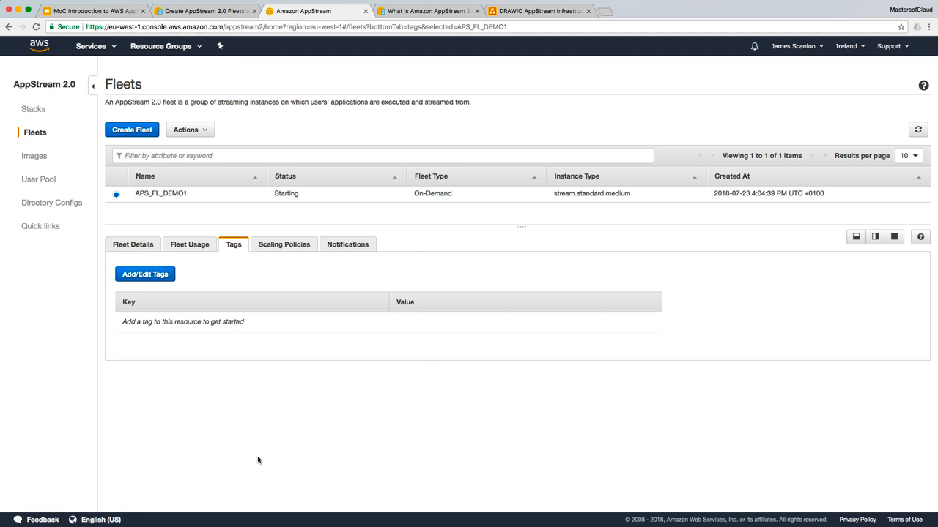
pyautogui.moveTo(125, 297)
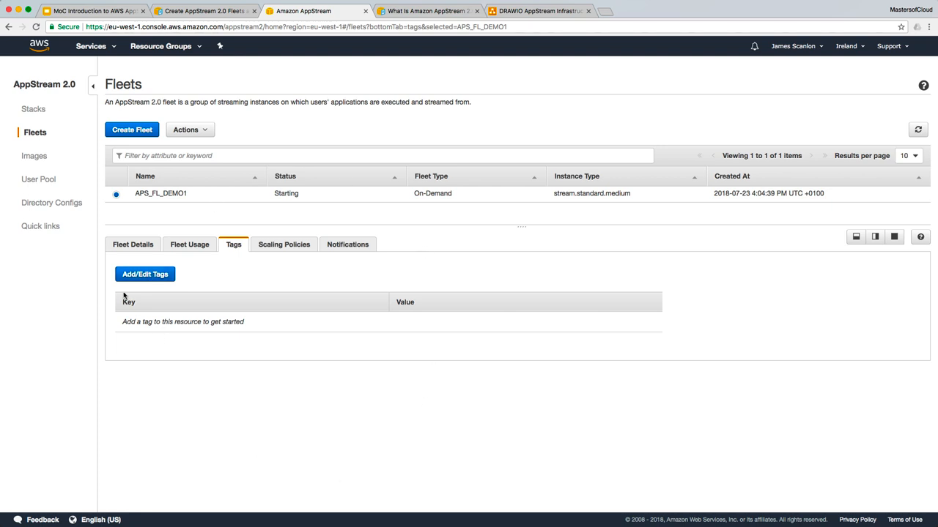
pyautogui.moveTo(180, 274)
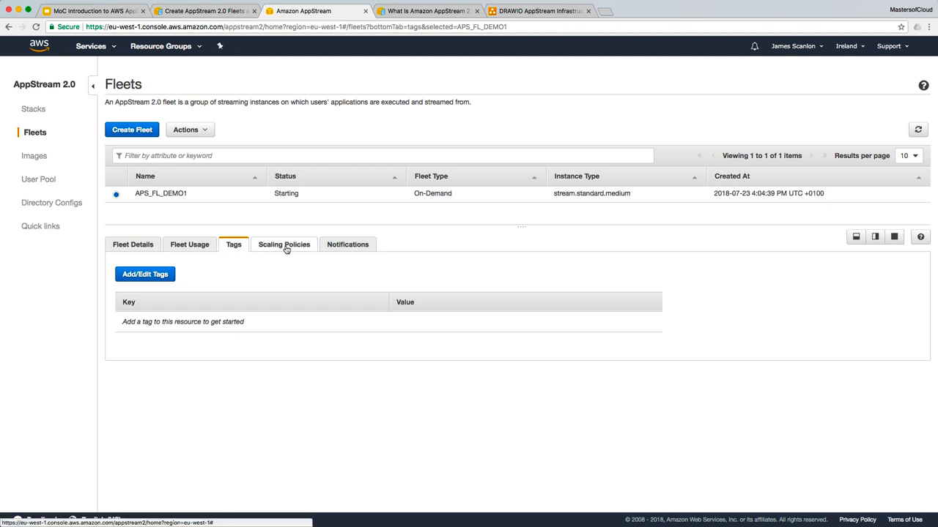
pyautogui.click(284, 244)
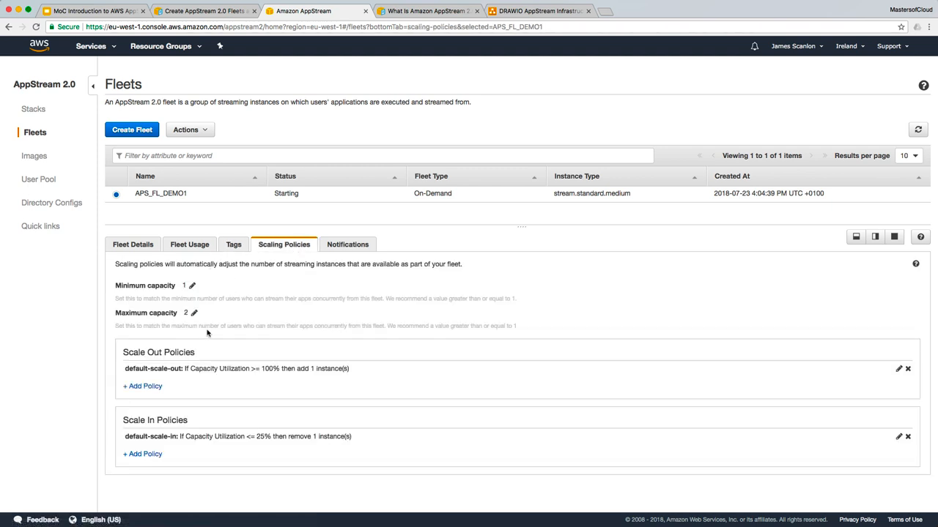
pyautogui.moveTo(338, 235)
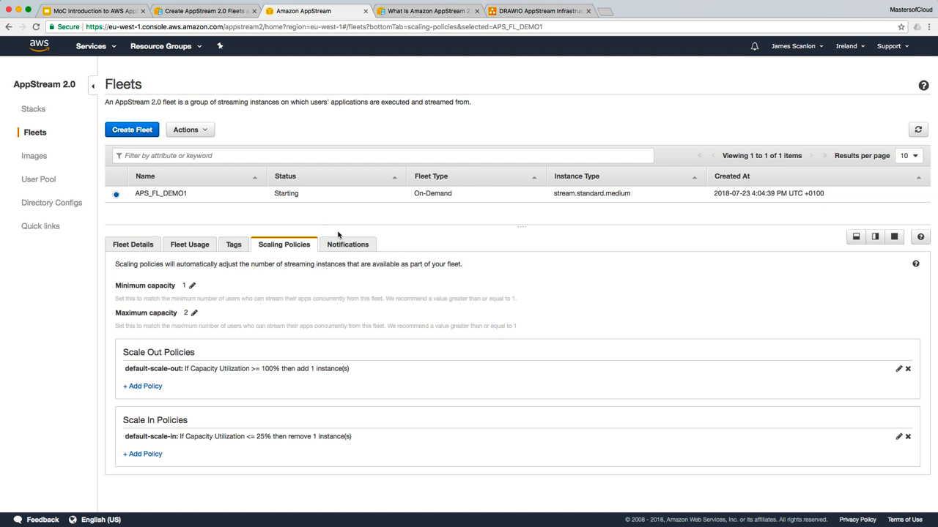
pyautogui.click(348, 244)
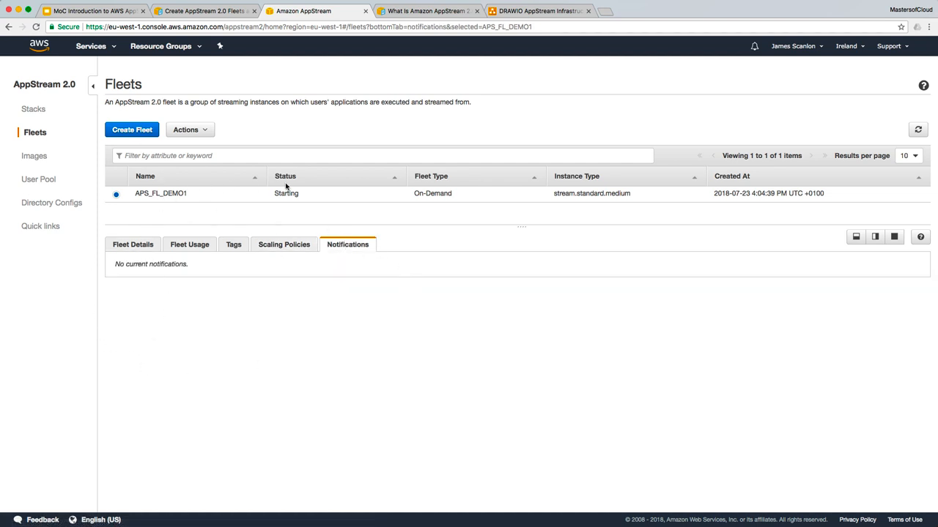
pyautogui.moveTo(247, 202)
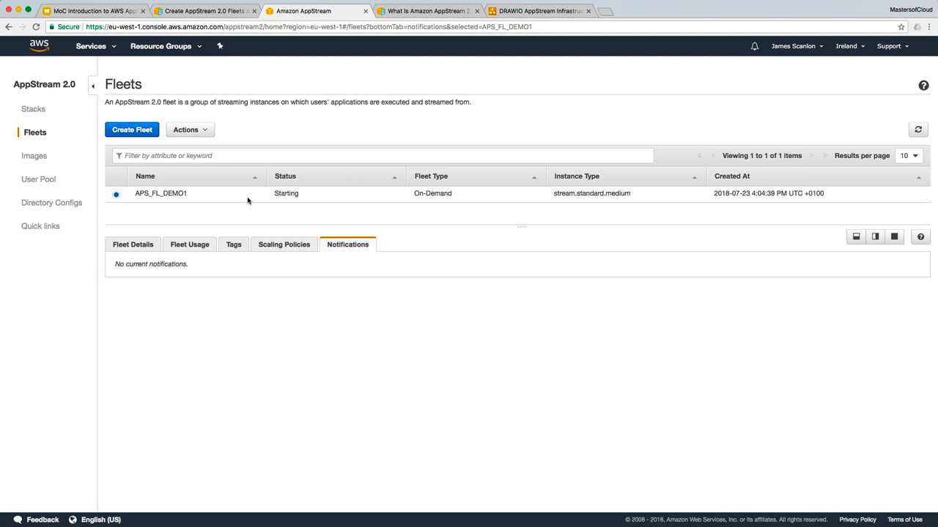
pyautogui.moveTo(187, 197)
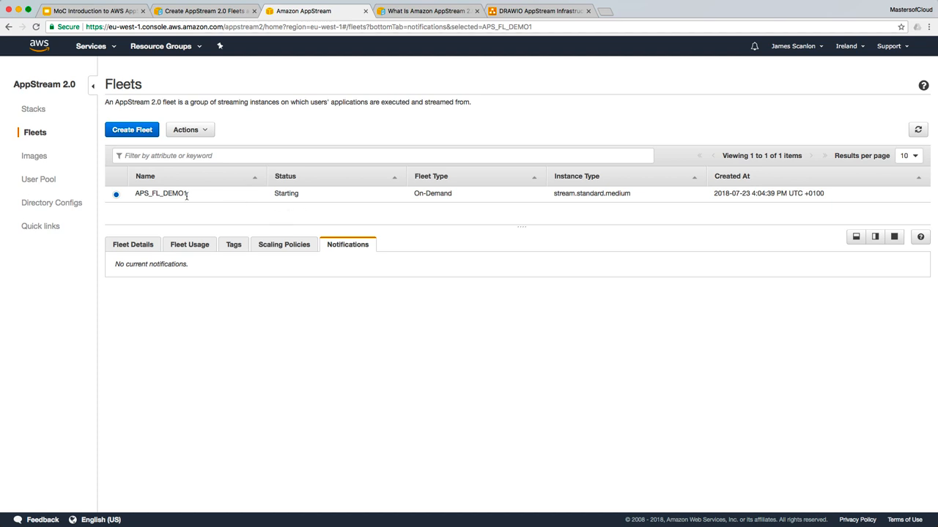
pyautogui.moveTo(133, 192)
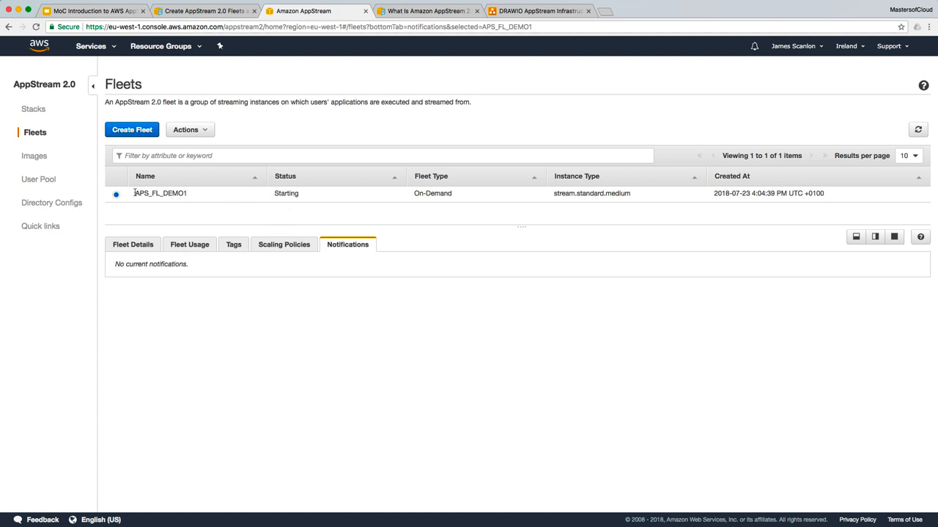
pyautogui.moveTo(644, 291)
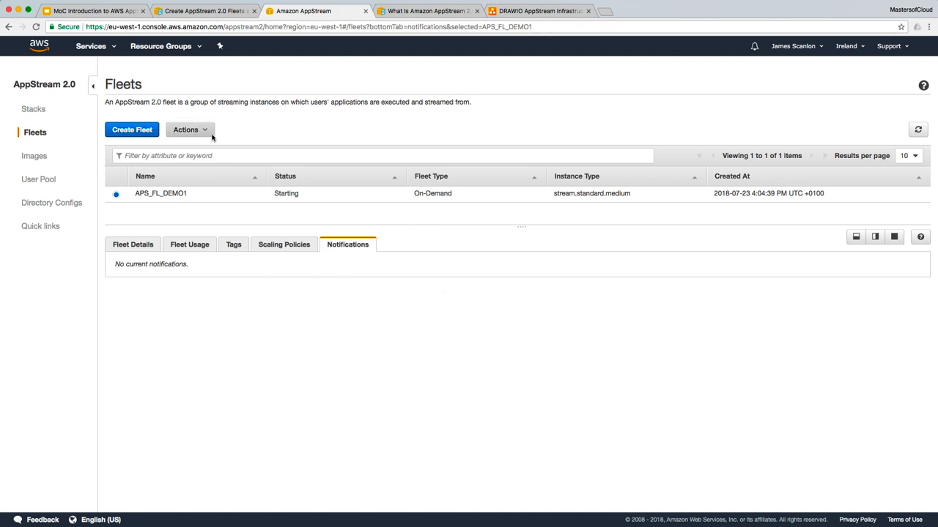
pyautogui.moveTo(209, 193)
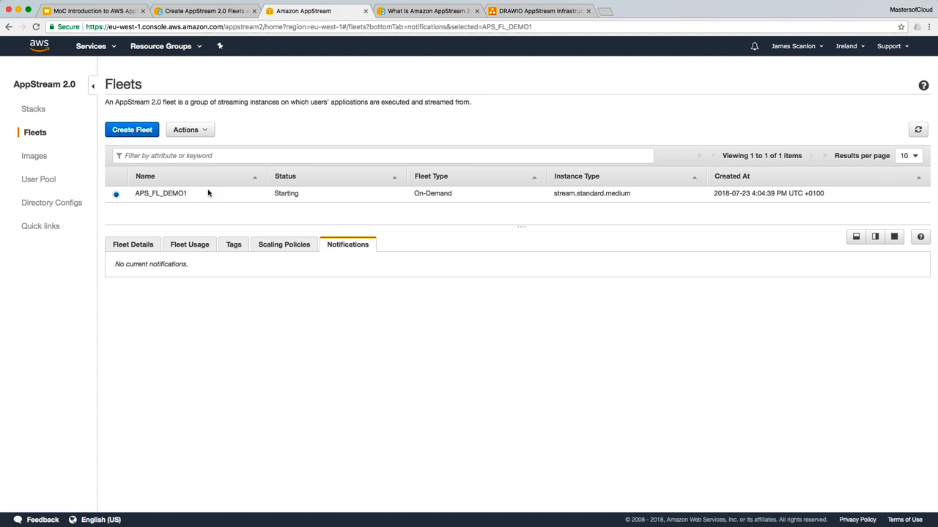
pyautogui.click(185, 130)
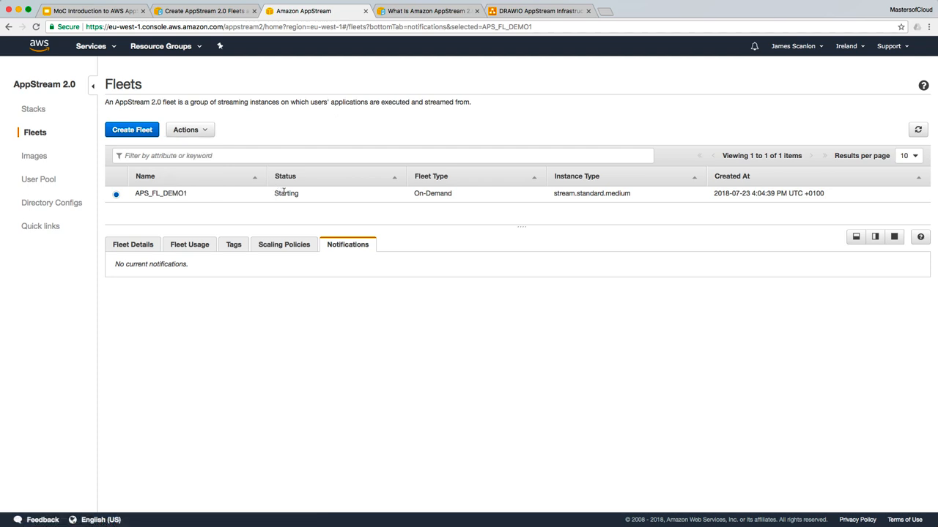
pyautogui.moveTo(506, 98)
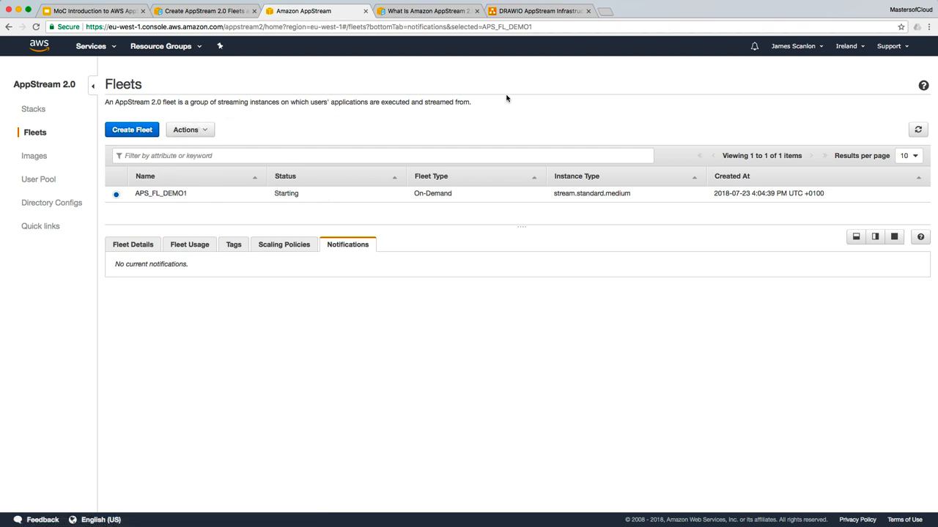
pyautogui.moveTo(245, 129)
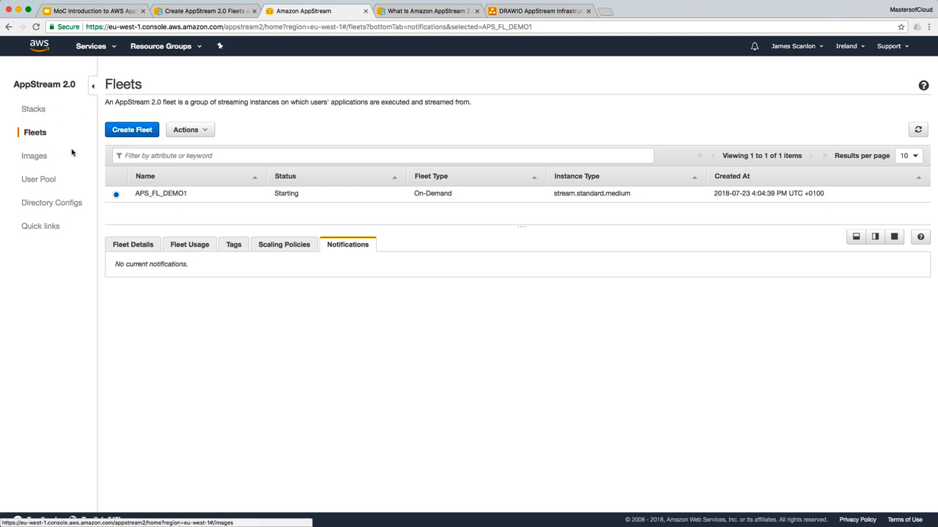
# - Point out the diagram's Fleets, Image Builder, Stack(s) and End User shapes, then return to Fleets
pyautogui.click(540, 11)
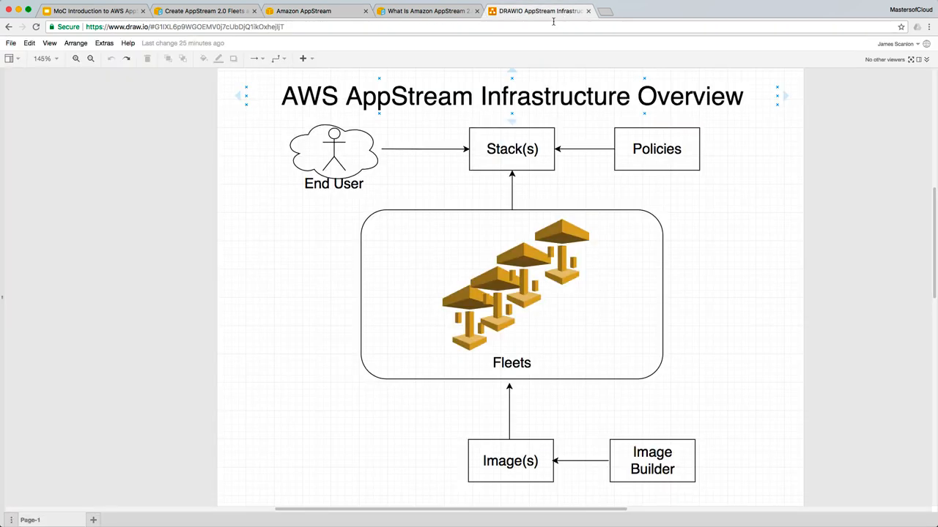
pyautogui.click(576, 307)
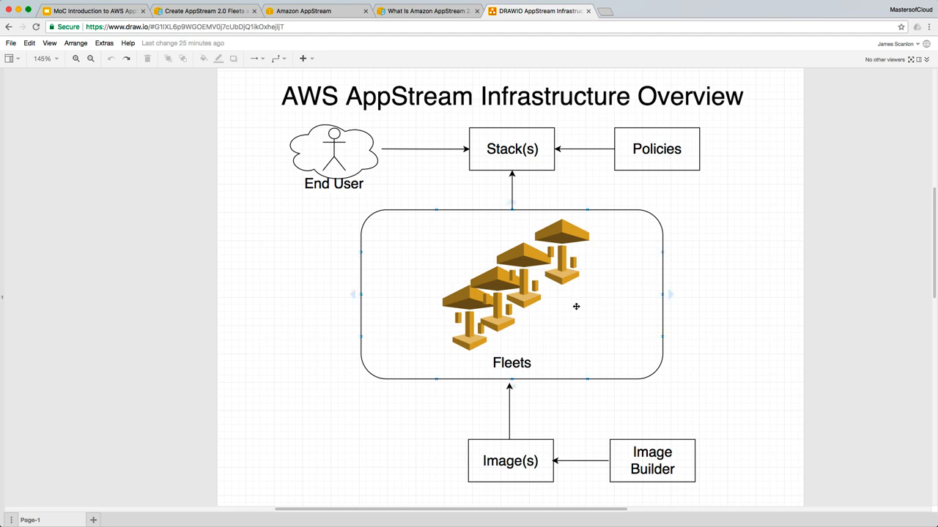
pyautogui.click(652, 460)
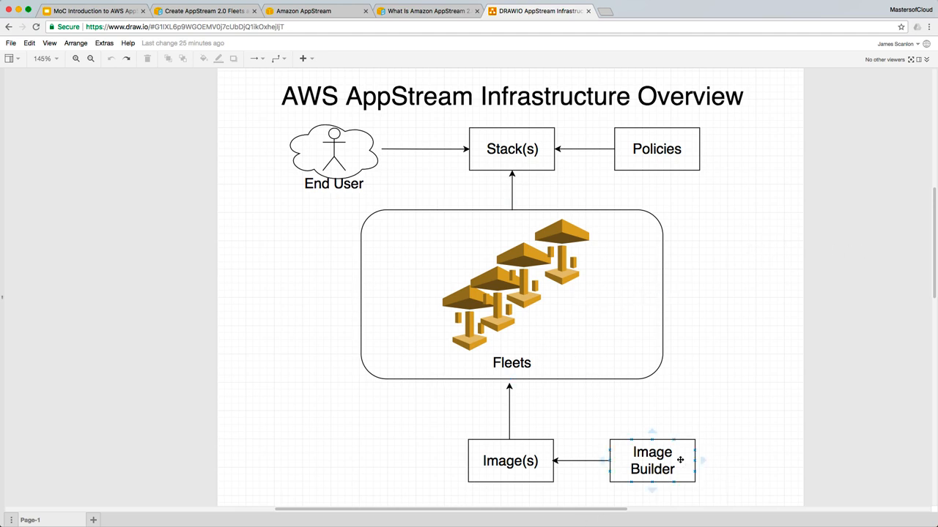
pyautogui.click(511, 293)
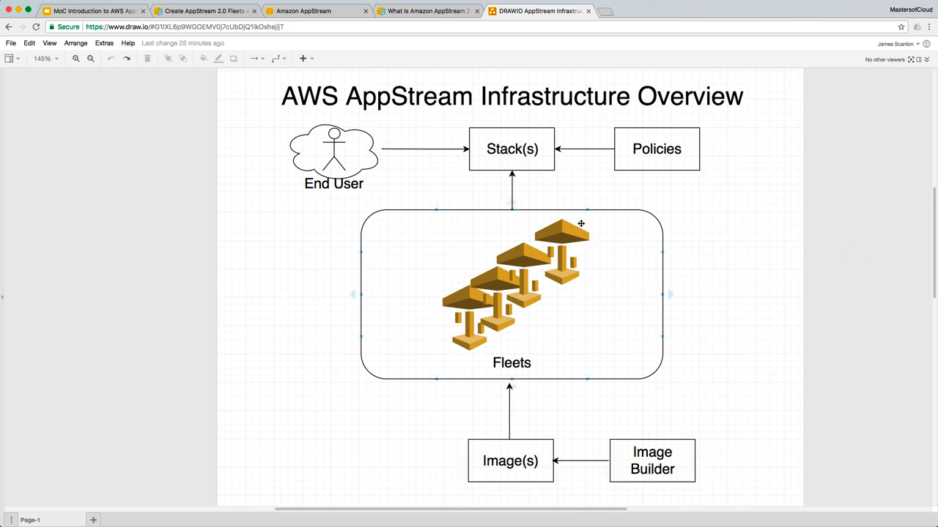
pyautogui.click(526, 407)
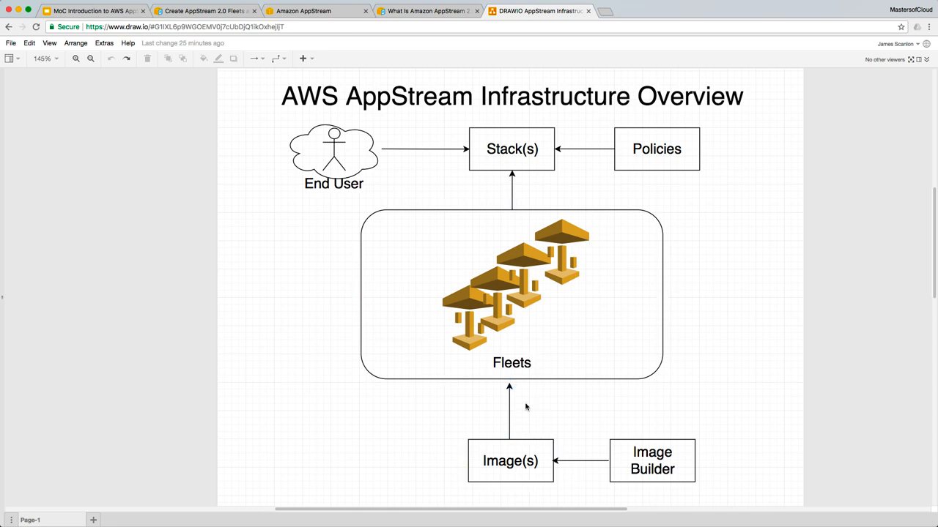
pyautogui.click(512, 149)
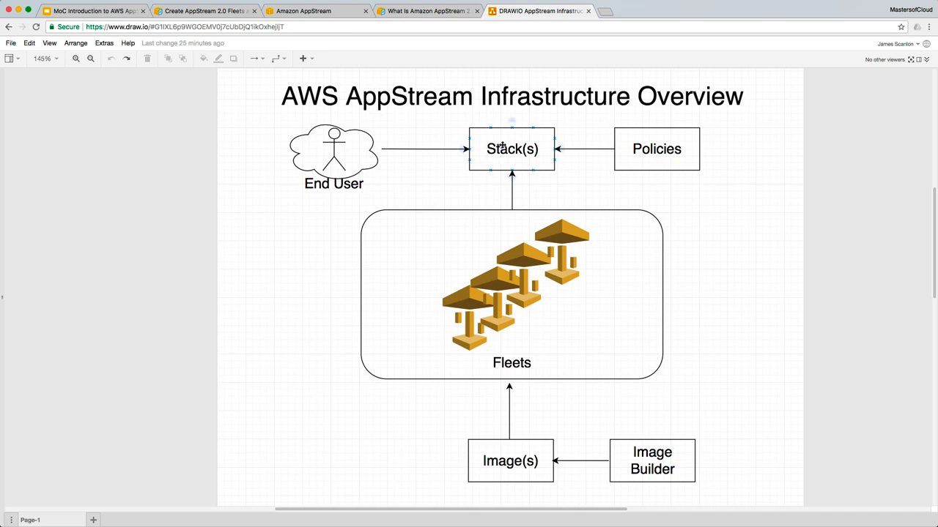
pyautogui.click(511, 293)
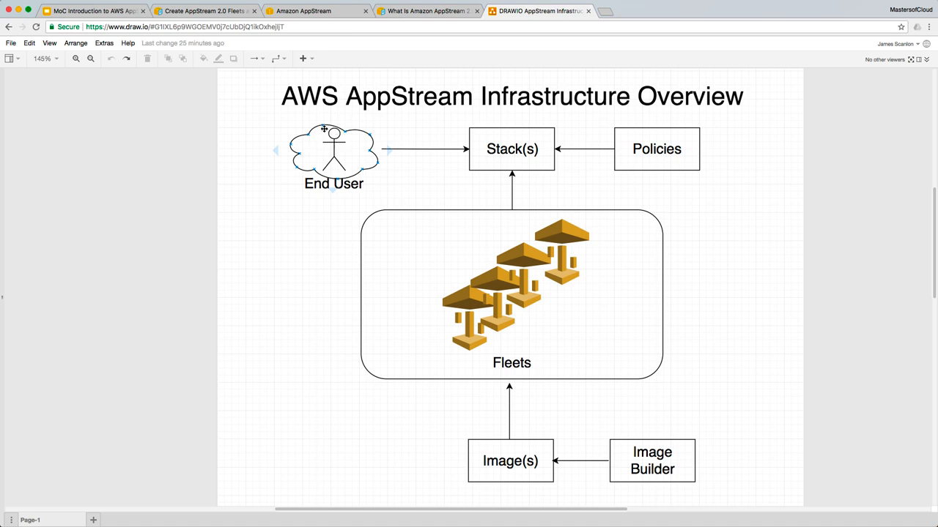
pyautogui.click(520, 293)
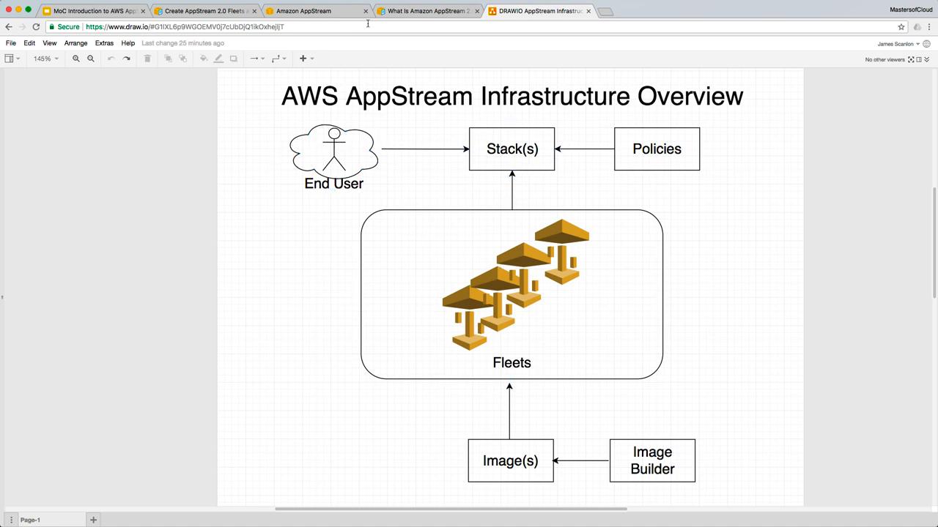
pyautogui.click(205, 11)
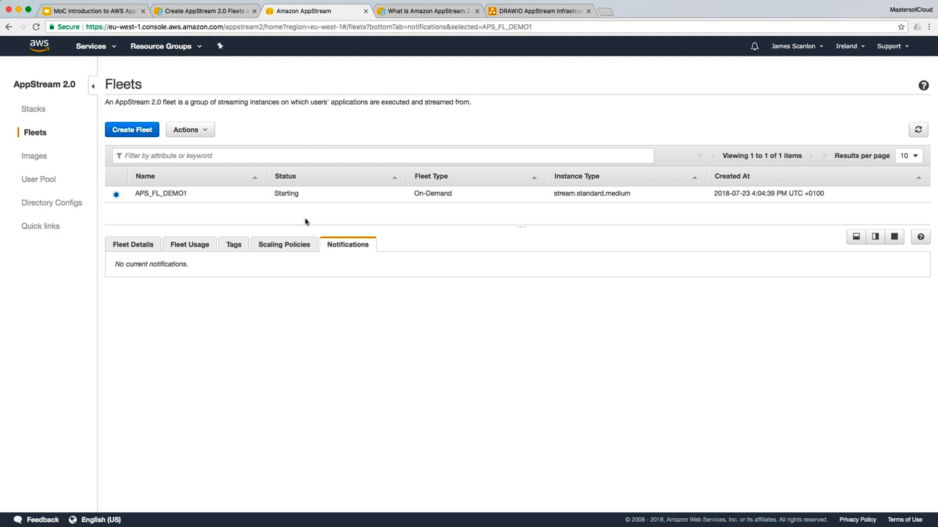
pyautogui.moveTo(307, 125)
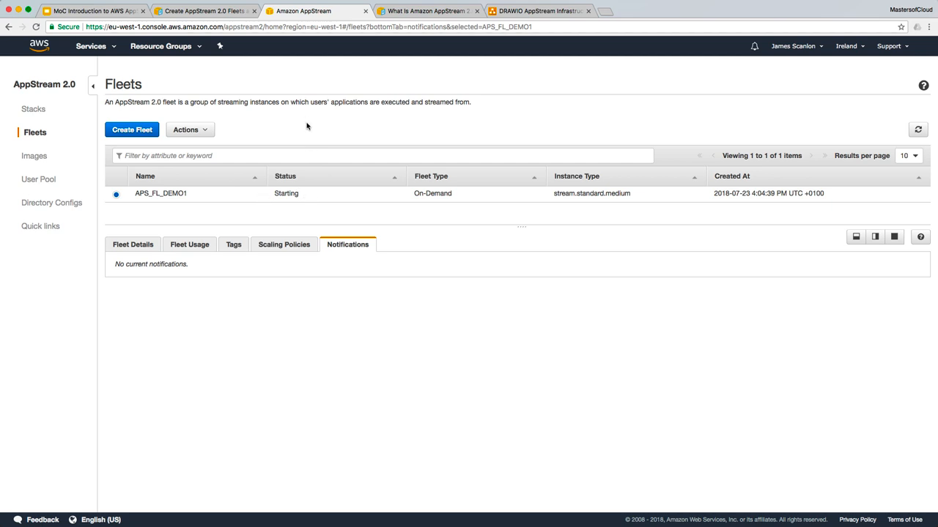
pyautogui.moveTo(69, 119)
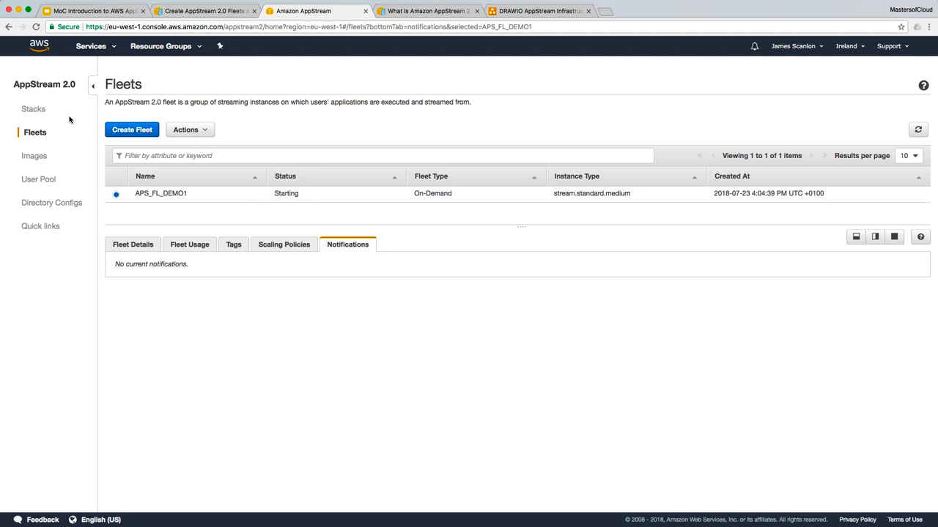
pyautogui.moveTo(374, 264)
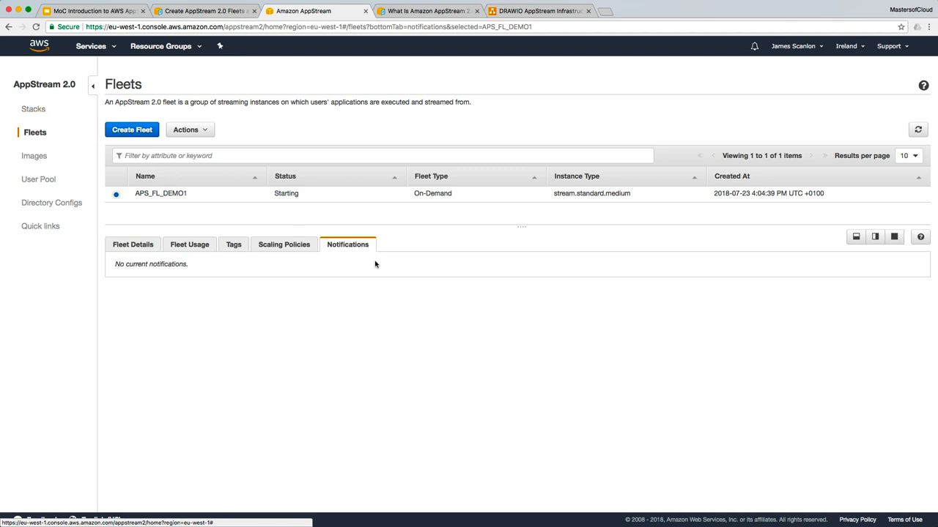
pyautogui.moveTo(415, 101)
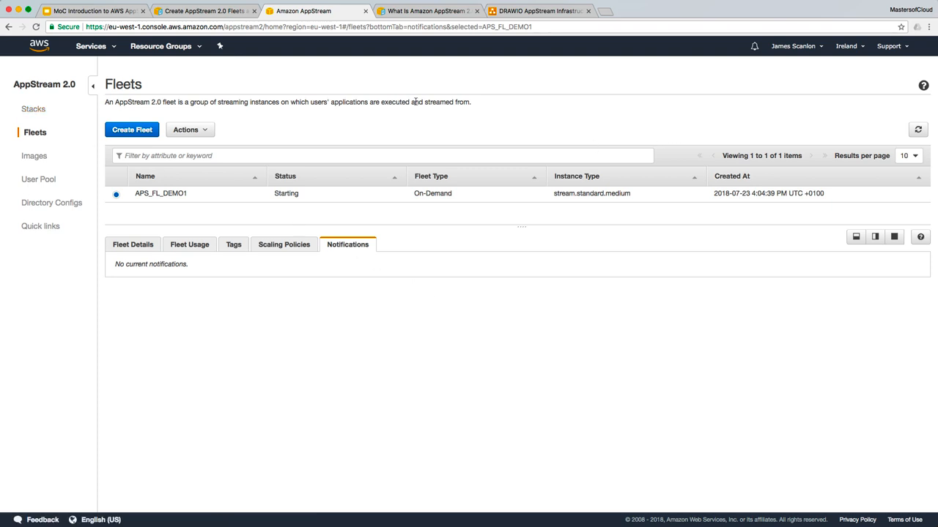
pyautogui.moveTo(38, 118)
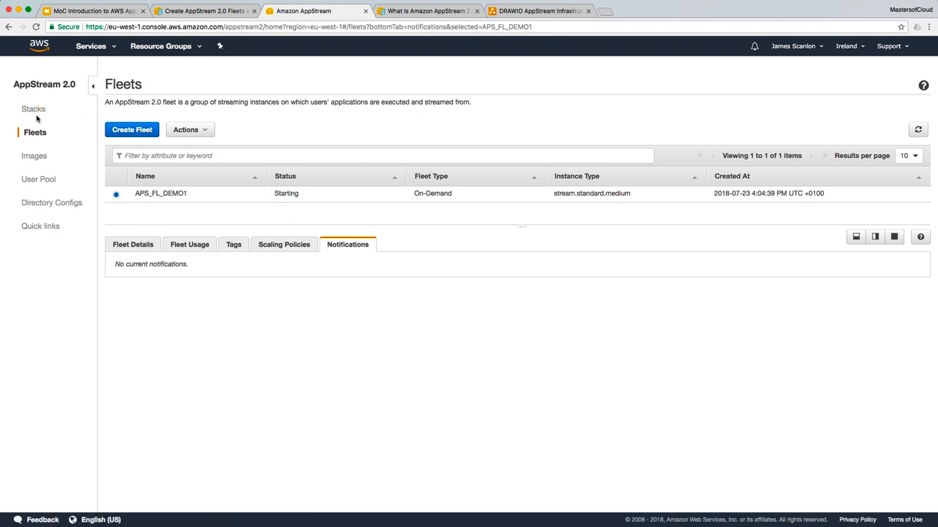